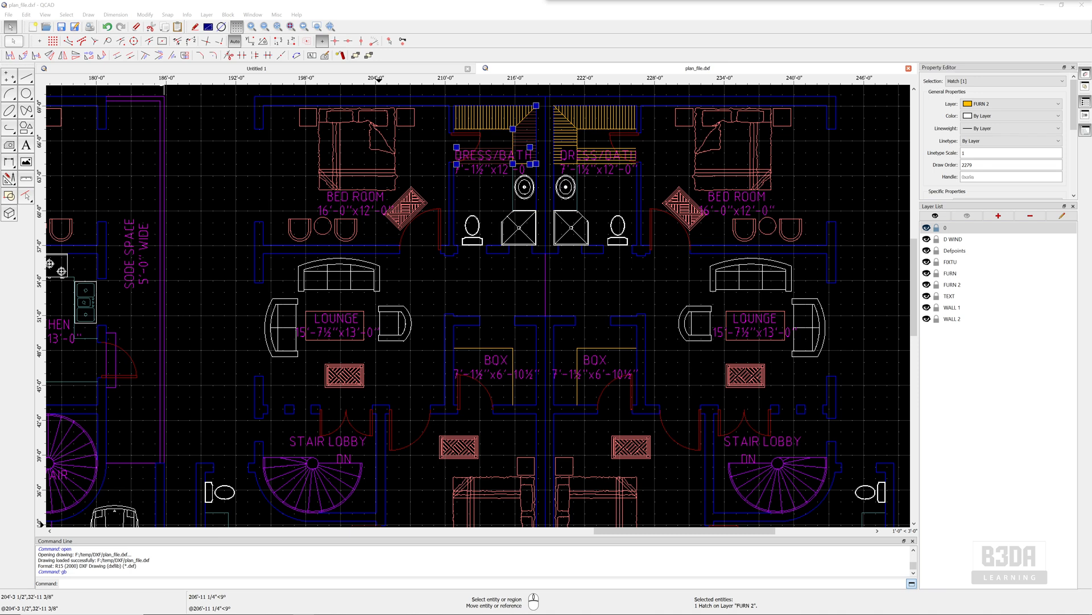
mouse_move(458, 13)
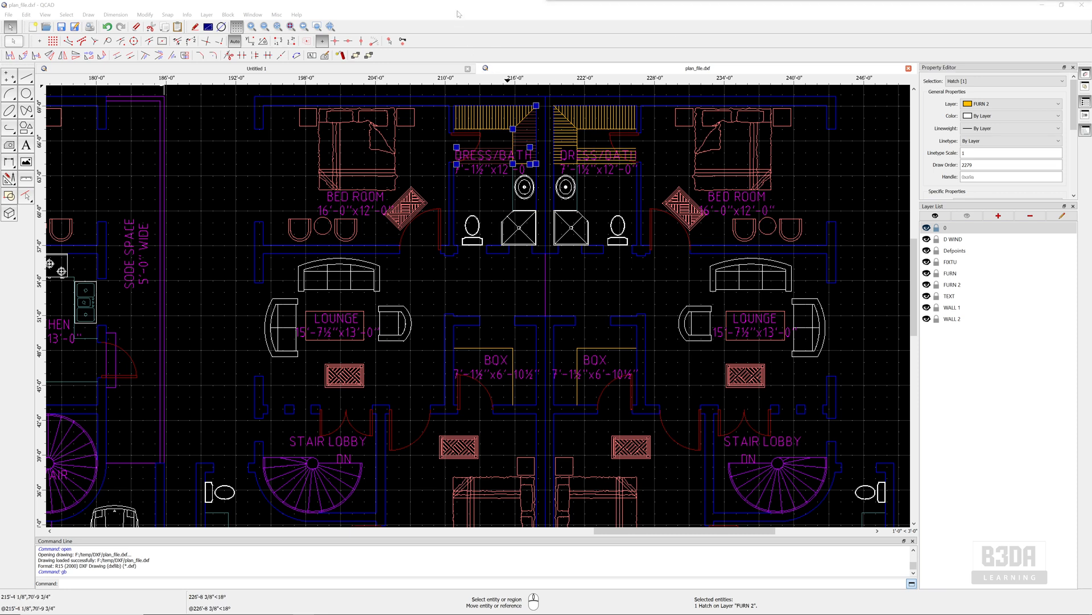
mouse_move(478, 207)
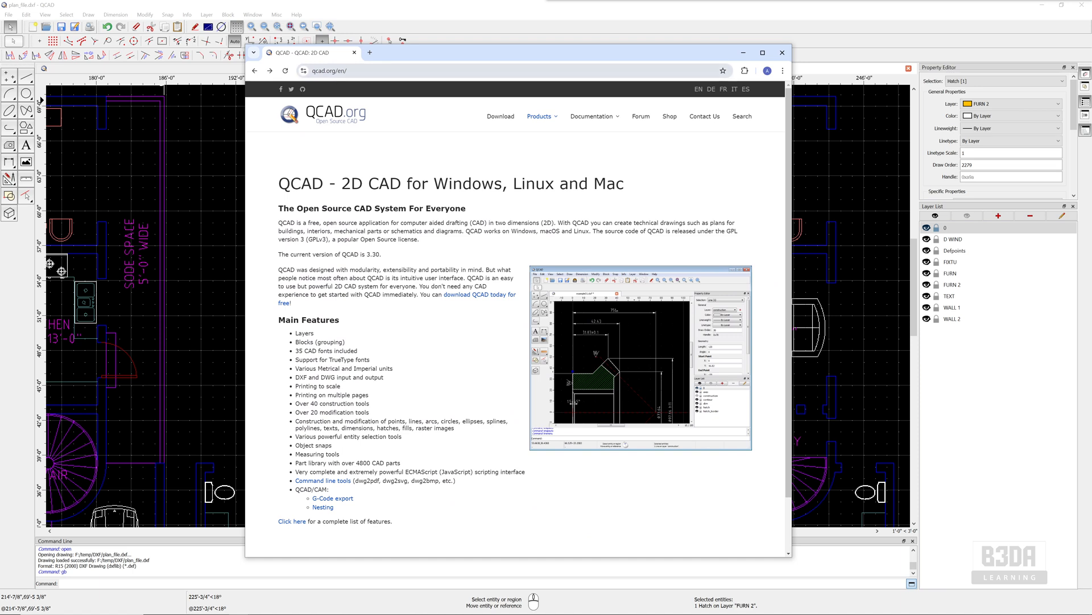
mouse_move(501, 116)
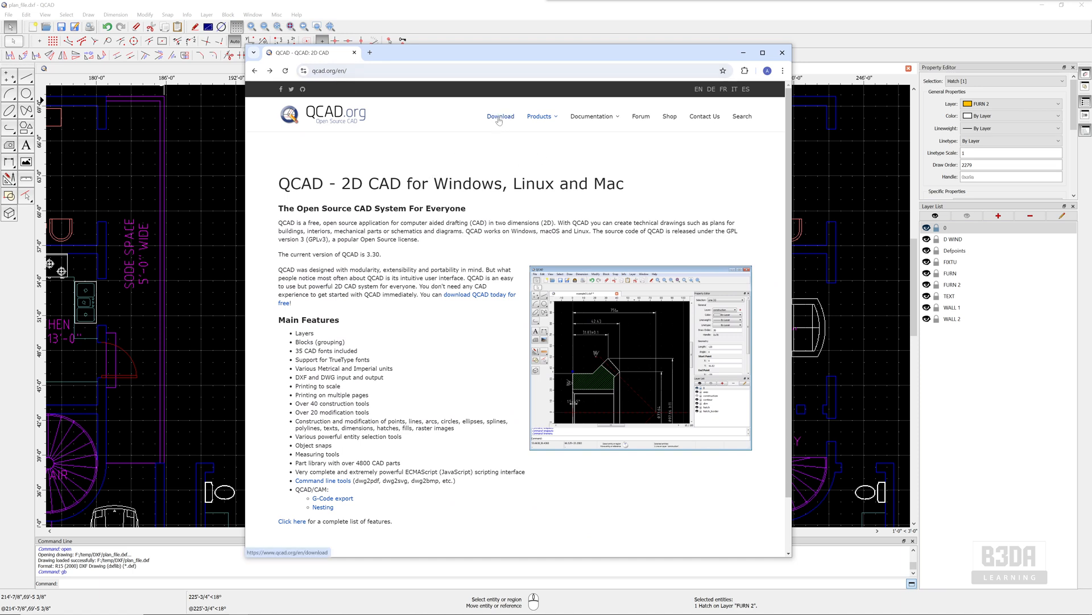
Review the qcad.org downloads, then highlight the 'GPL version 3 (GPLv3)' text on the home page
click(500, 116)
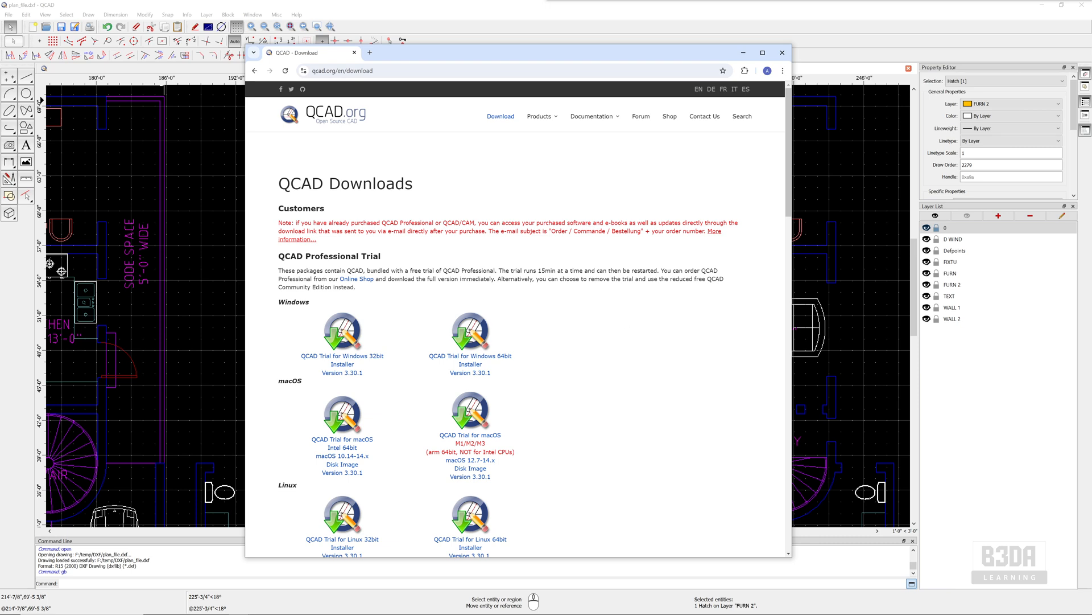
double_click(469, 271)
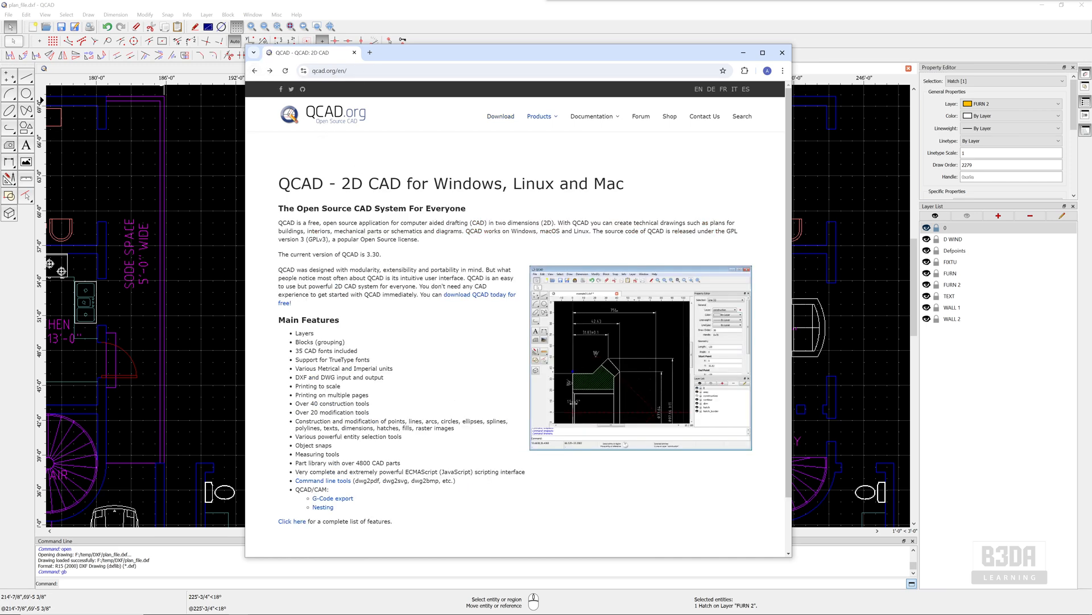
drag(729, 230, 330, 239)
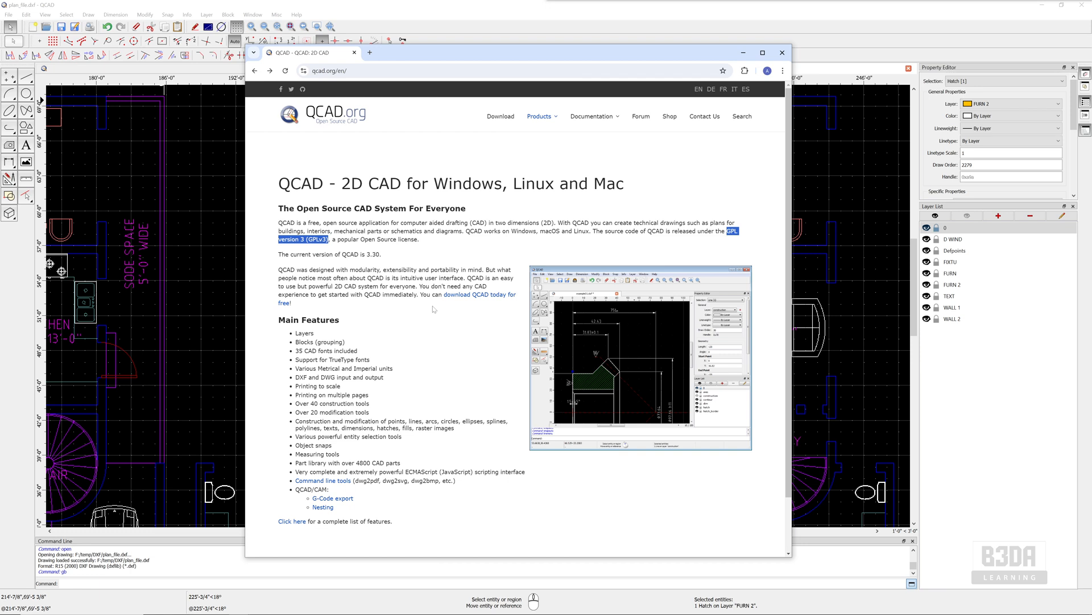
mouse_move(742, 115)
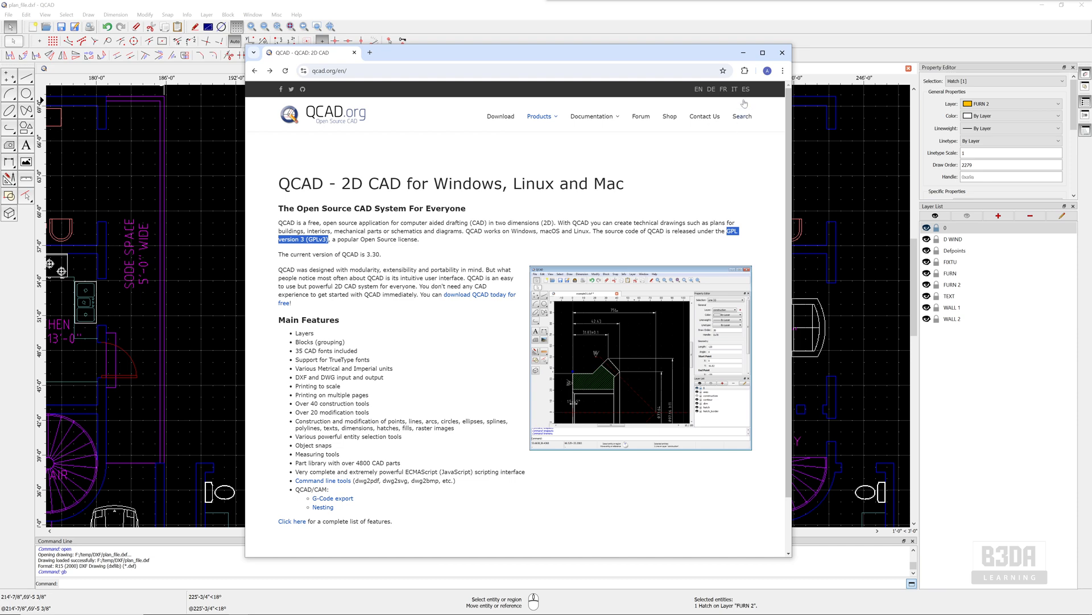
Bring QCAD forward and view its Community Edition 3.28.1 About details, then dismiss them
click(782, 52)
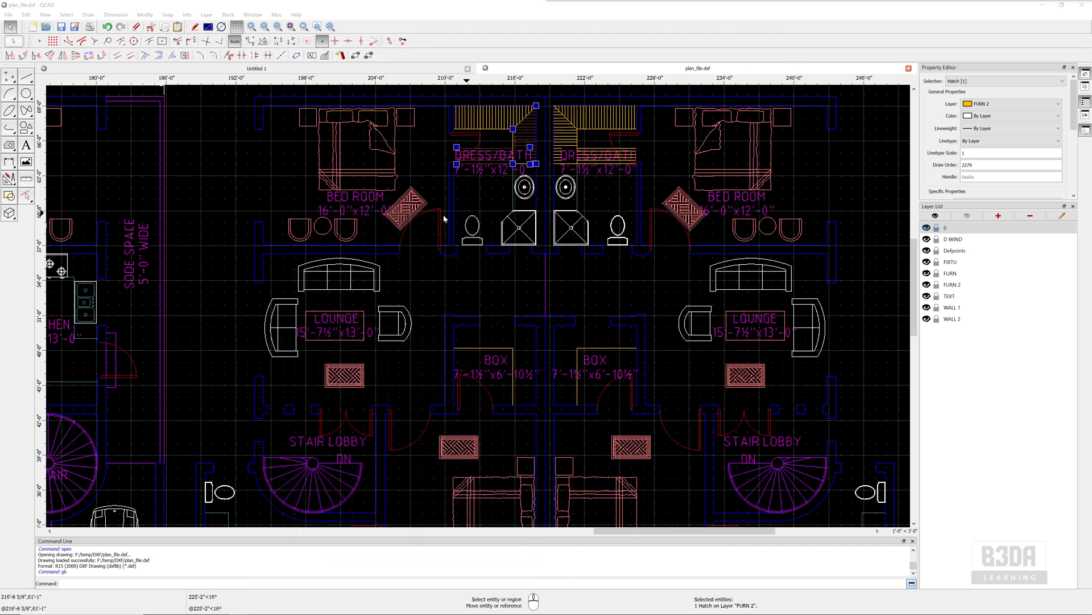
mouse_move(645, 373)
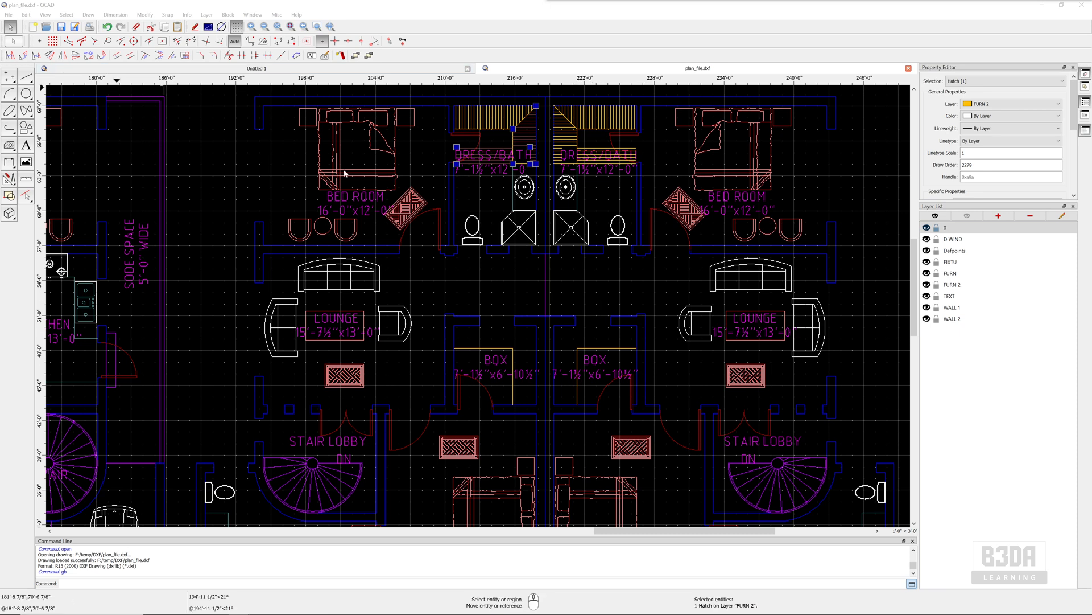
mouse_move(508, 270)
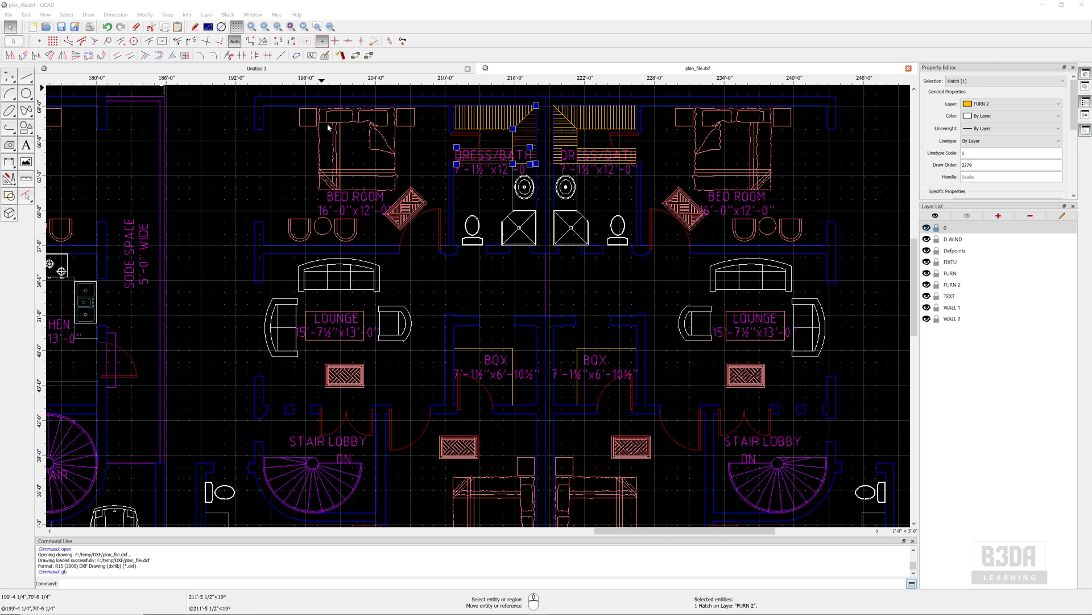
click(295, 15)
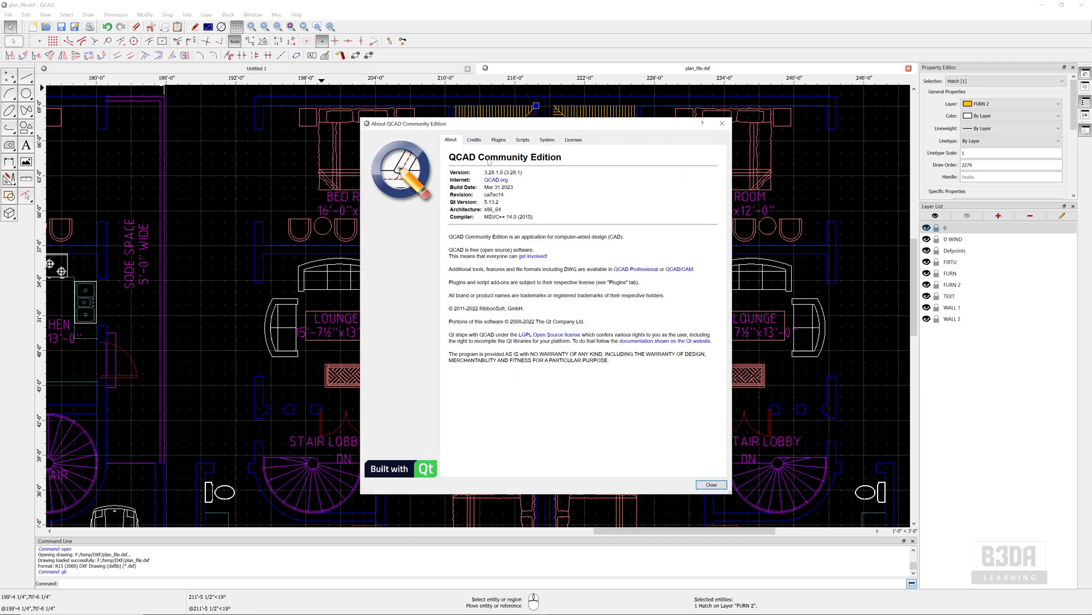
mouse_move(489, 161)
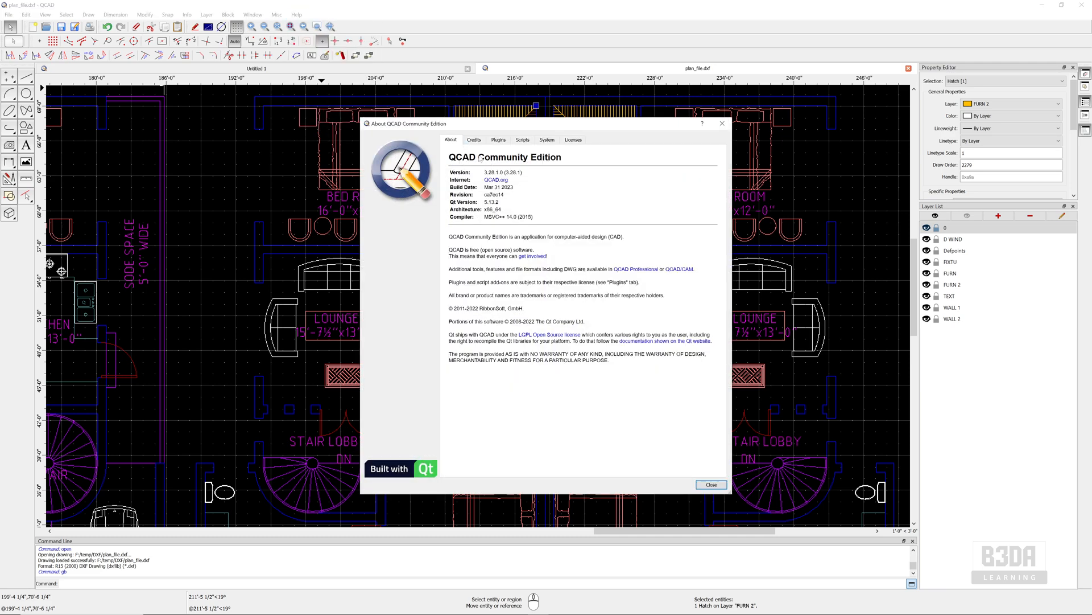
mouse_move(727, 137)
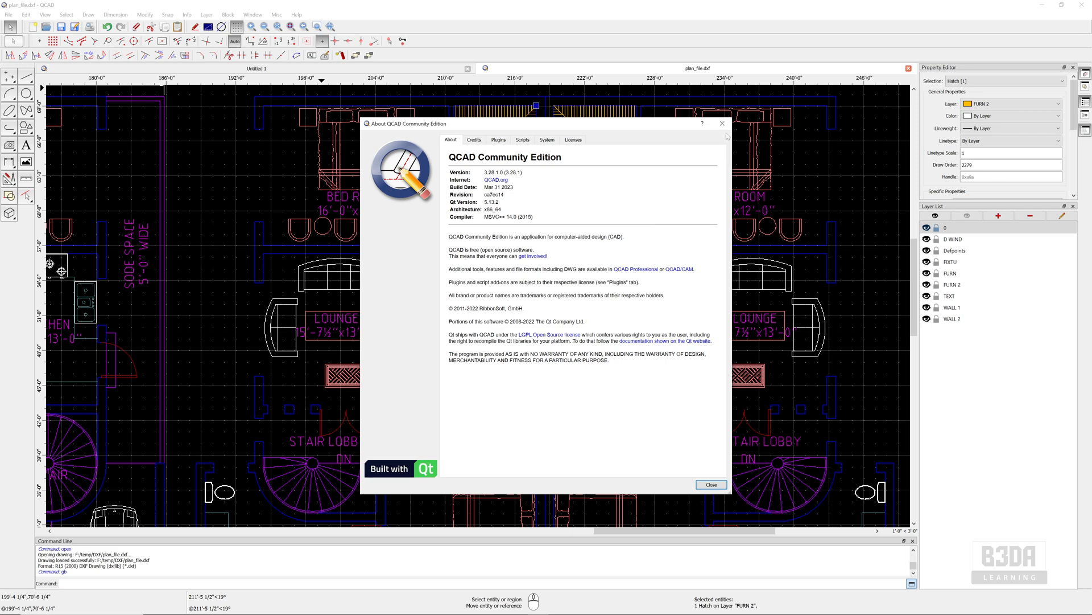
click(710, 484)
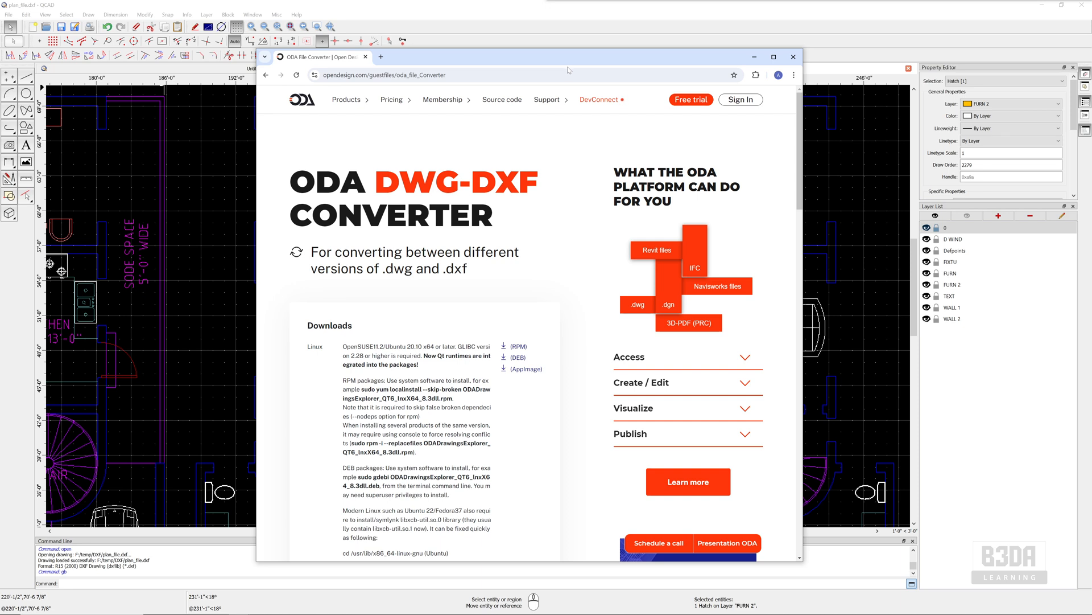
Scroll the ODA File Converter page down to its Linux, macOS and Windows downloads
click(522, 74)
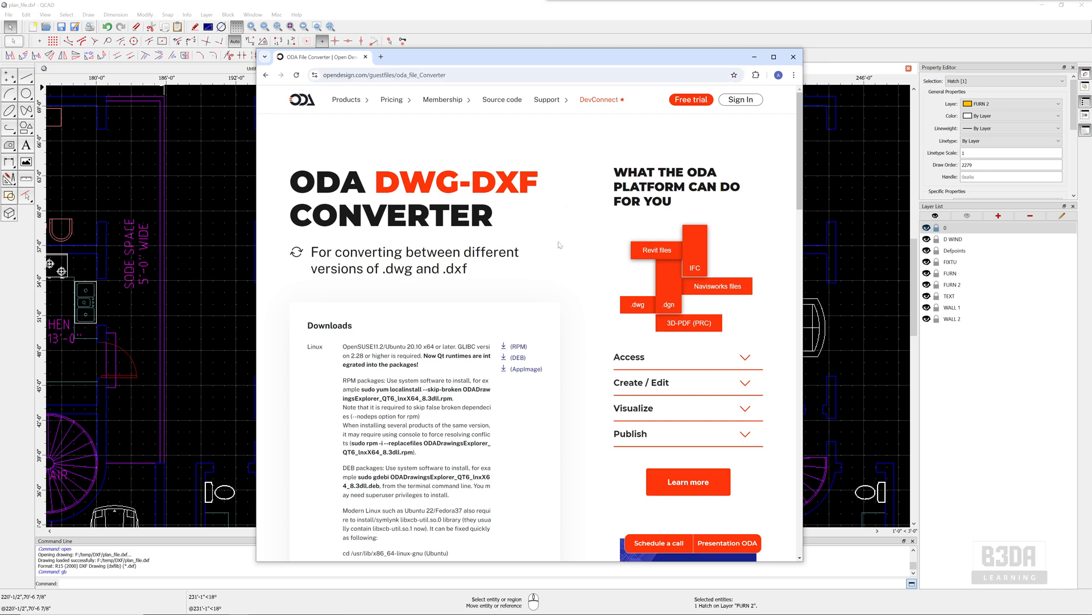
scroll(down, 3)
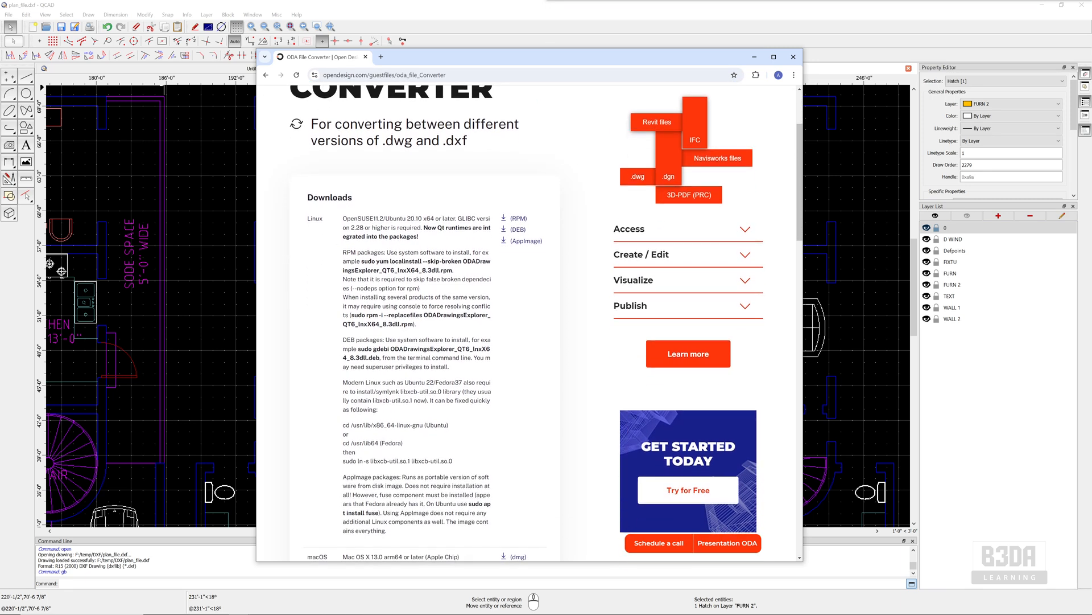
scroll(down, 3)
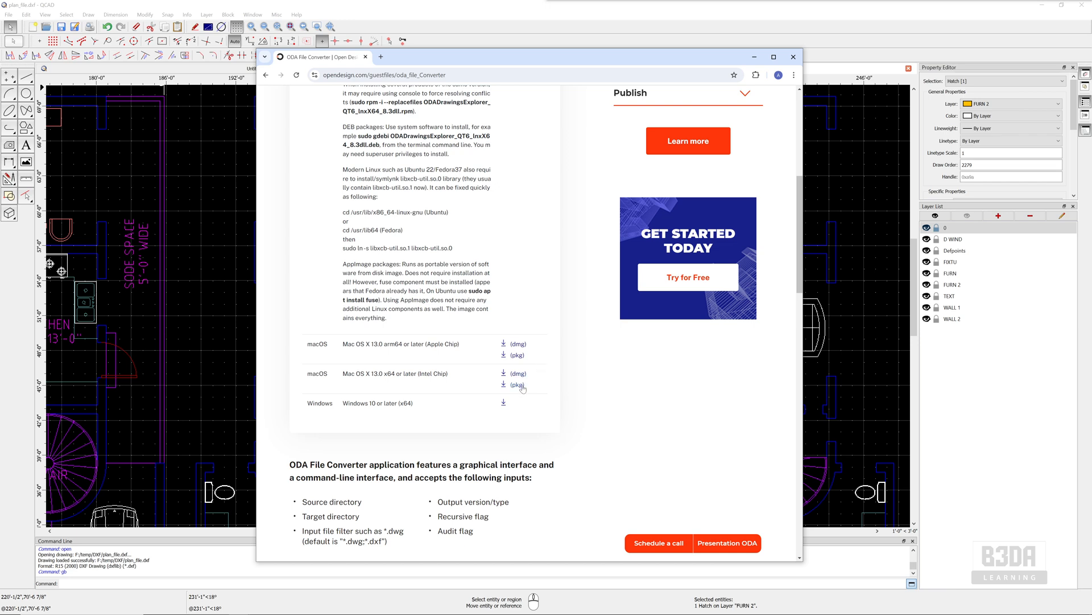
mouse_move(599, 332)
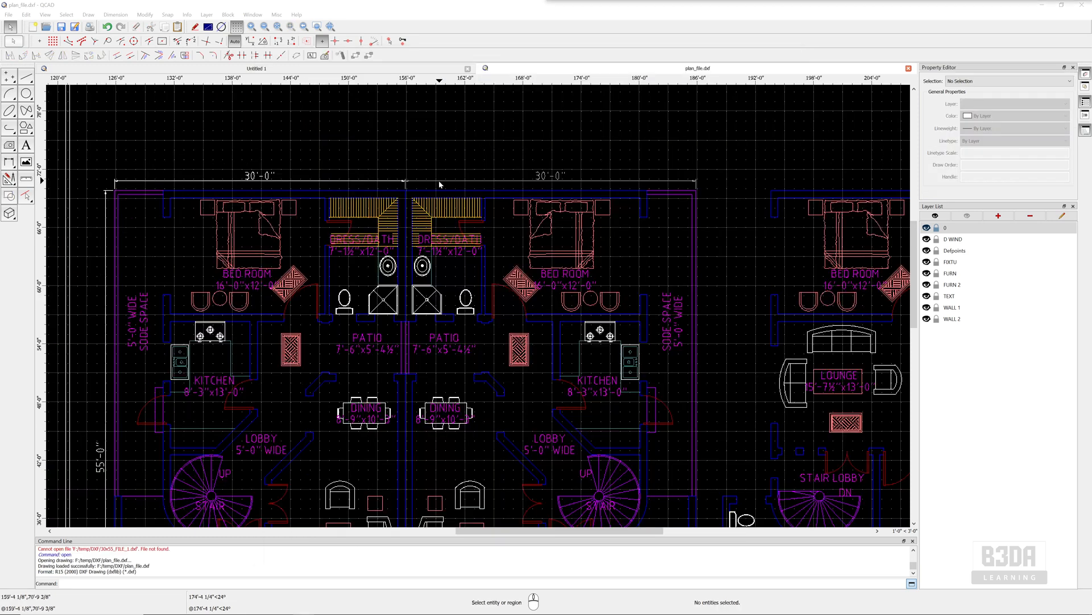
mouse_move(379, 84)
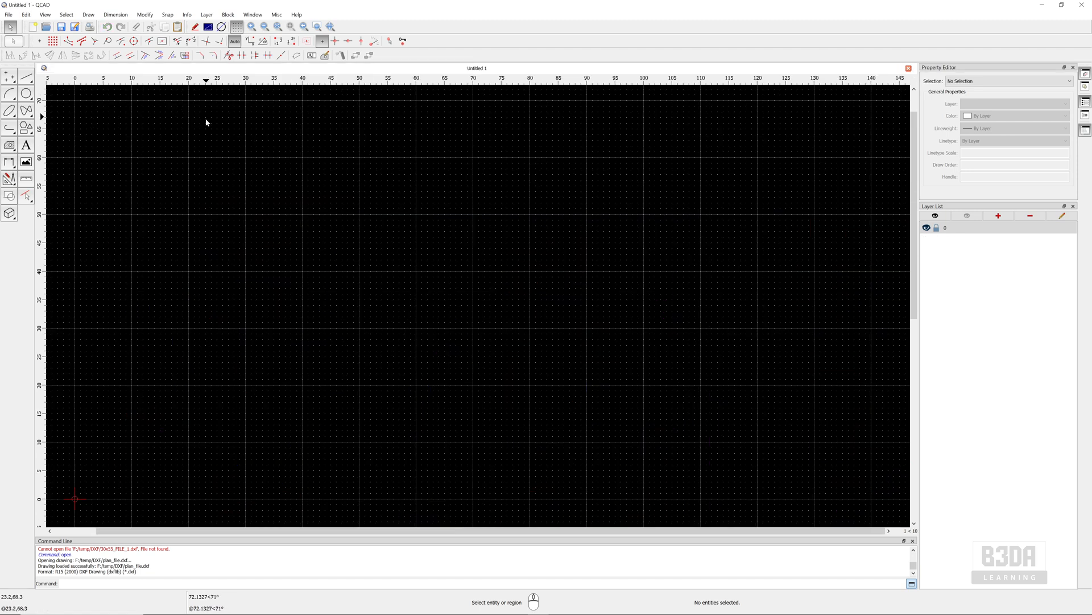
mouse_move(367, 80)
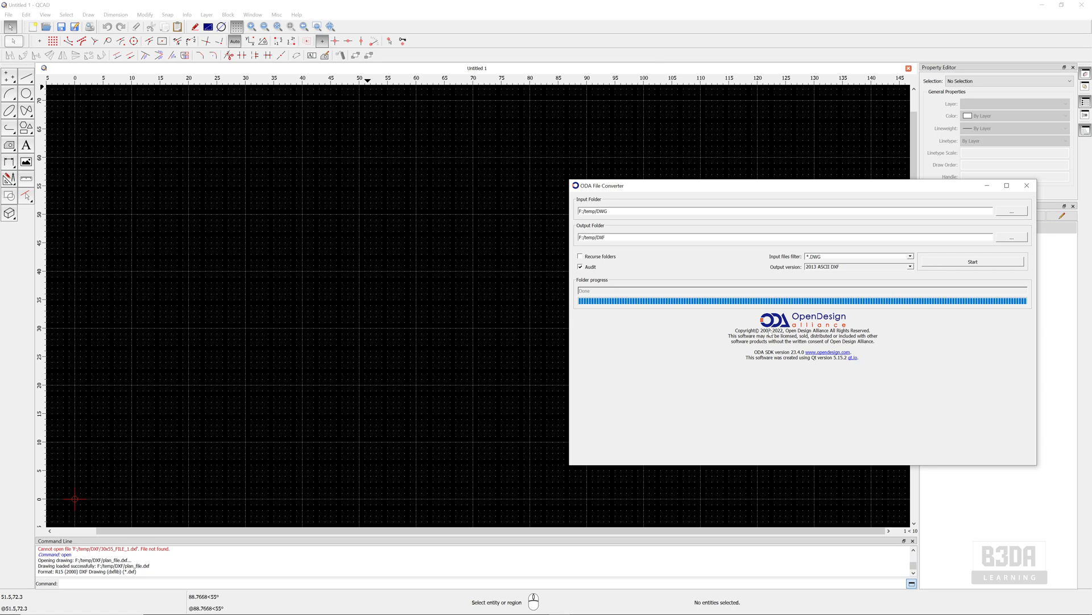
mouse_move(601, 99)
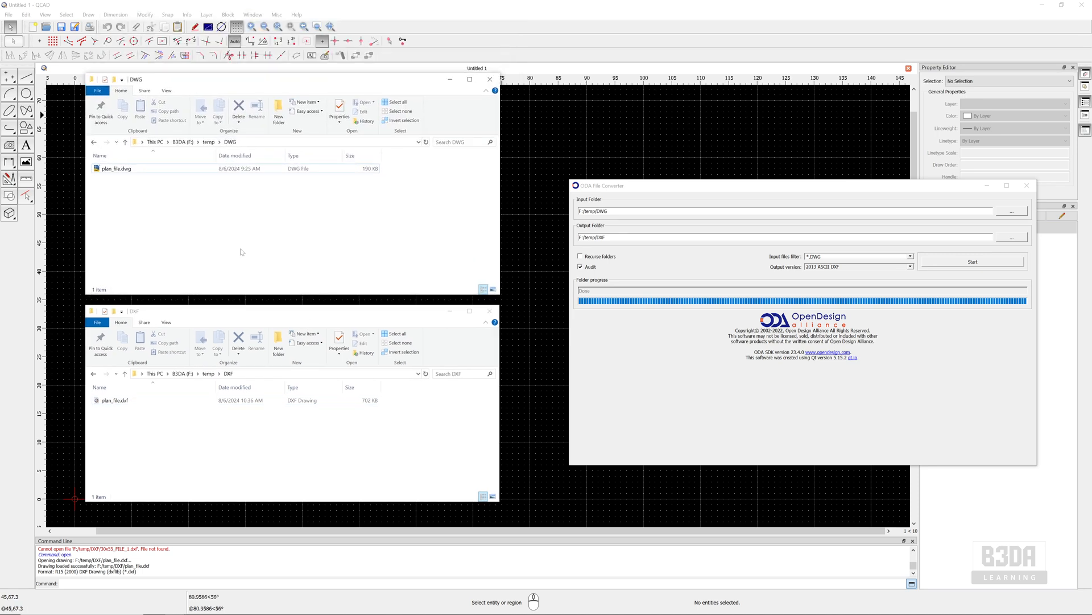
Select plan_file.dwg beside the empty DXF folder and confirm 2013 ASCII DXF output in the converter
click(115, 399)
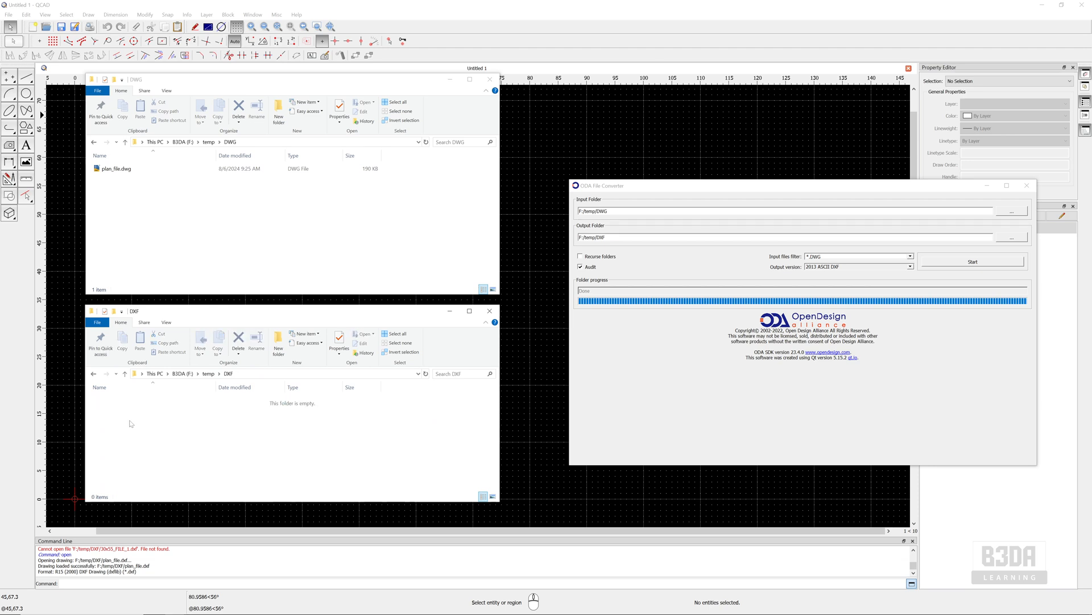
mouse_move(819, 195)
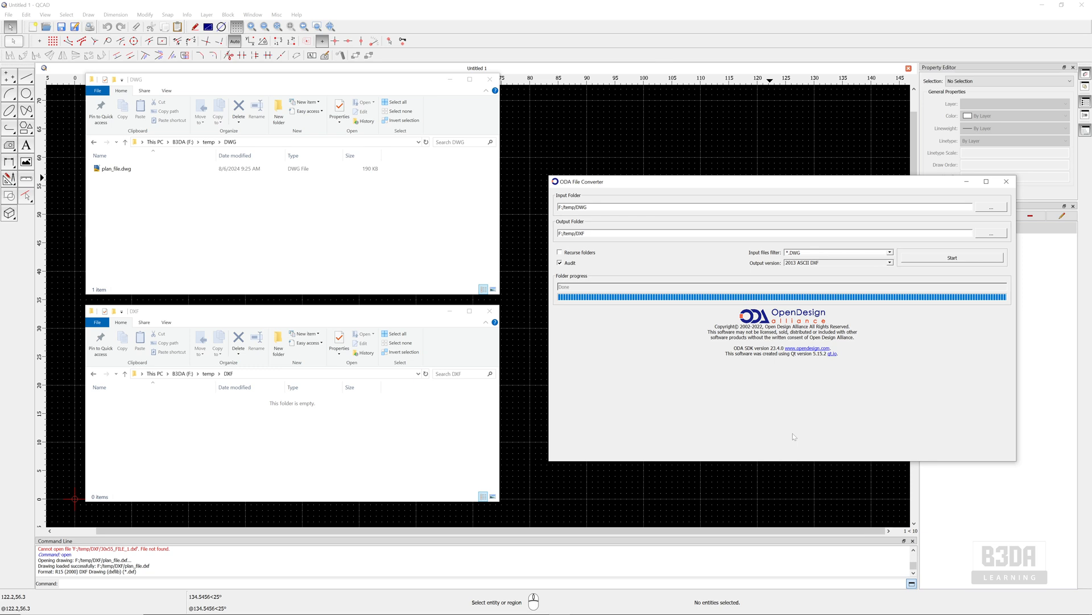
mouse_move(641, 366)
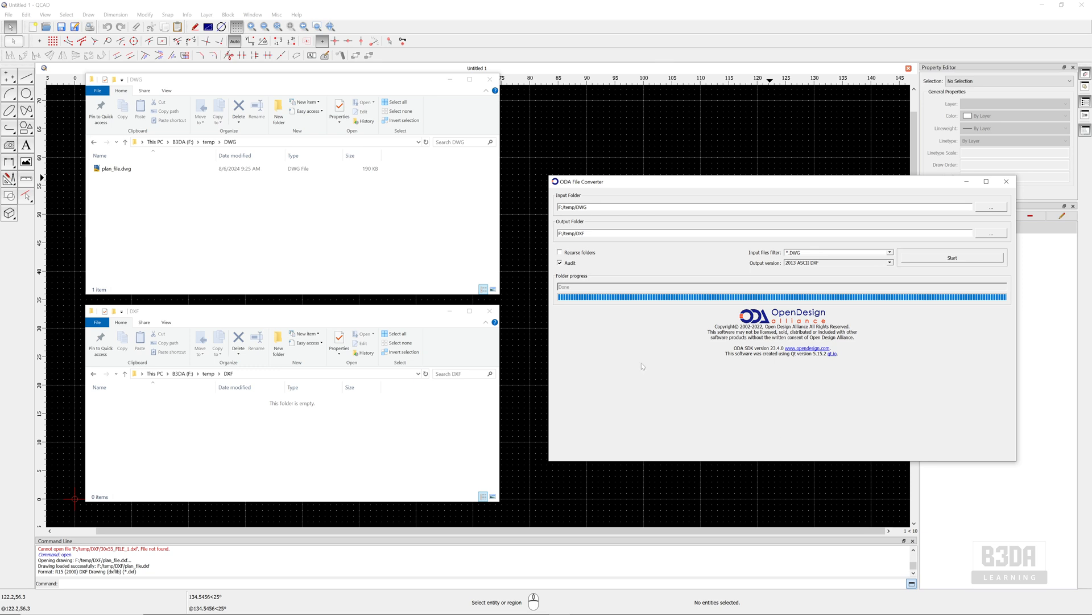
mouse_move(580, 202)
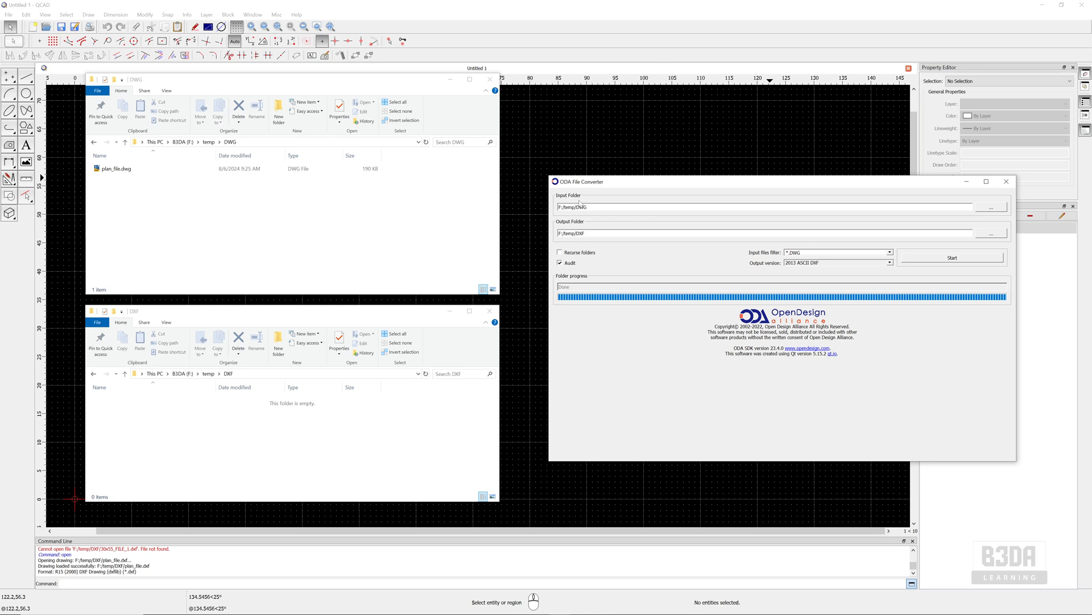
mouse_move(572, 229)
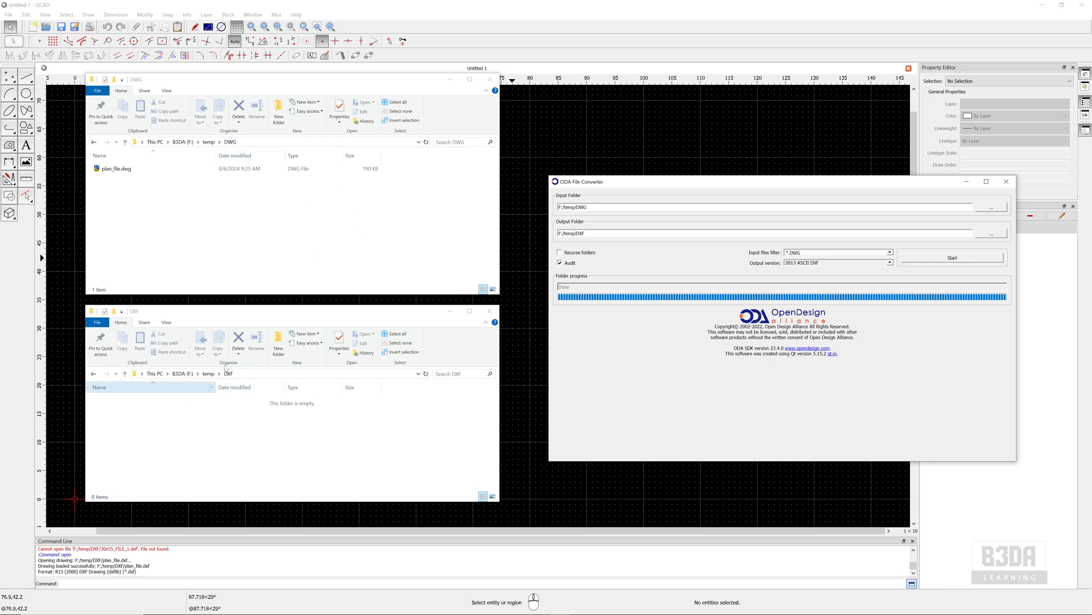
click(116, 168)
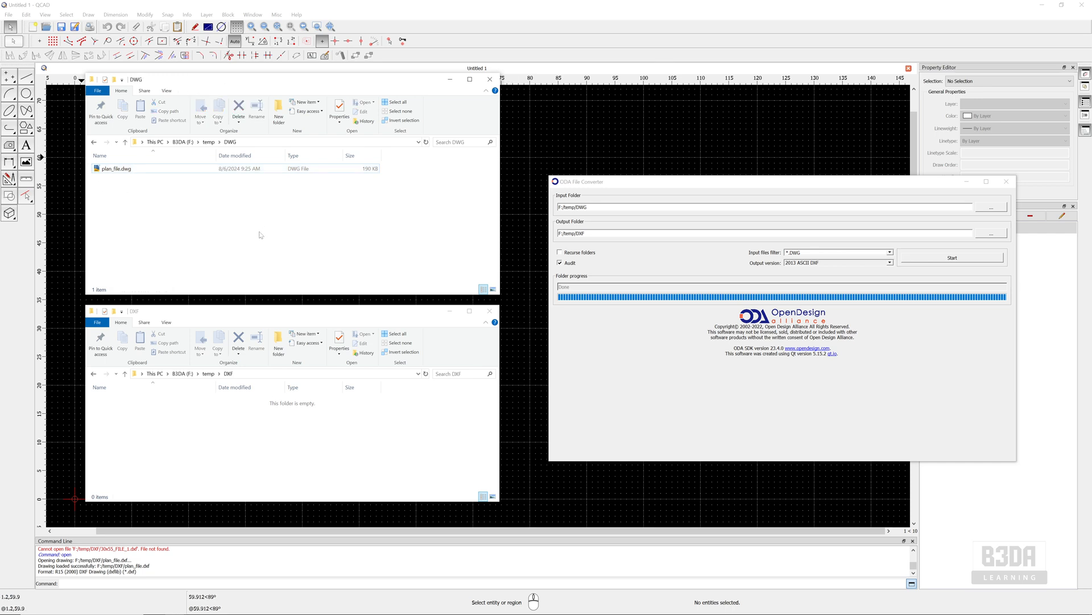
click(116, 168)
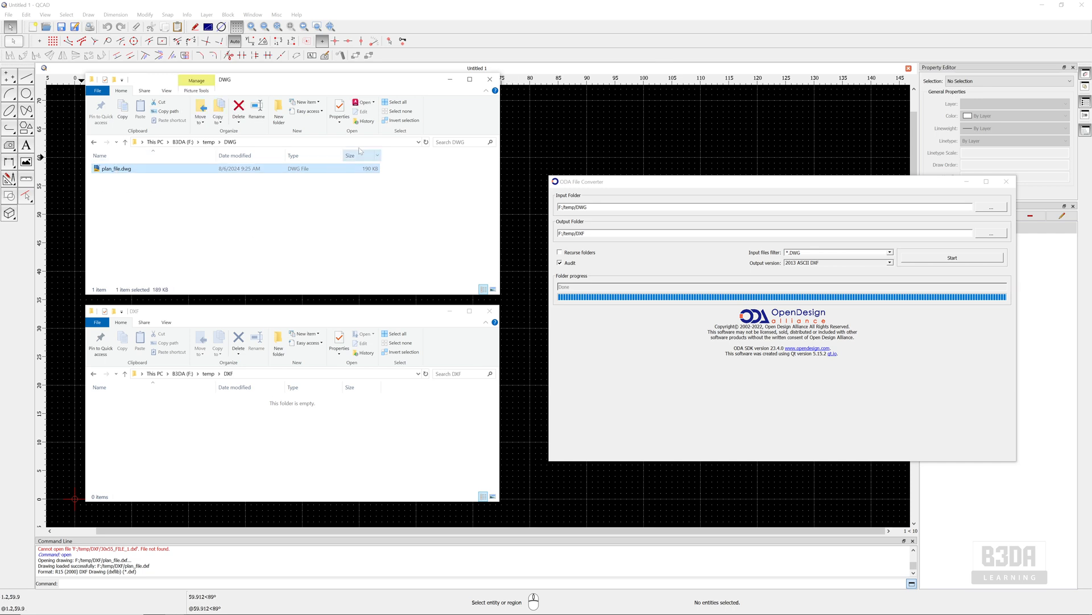
mouse_move(363, 102)
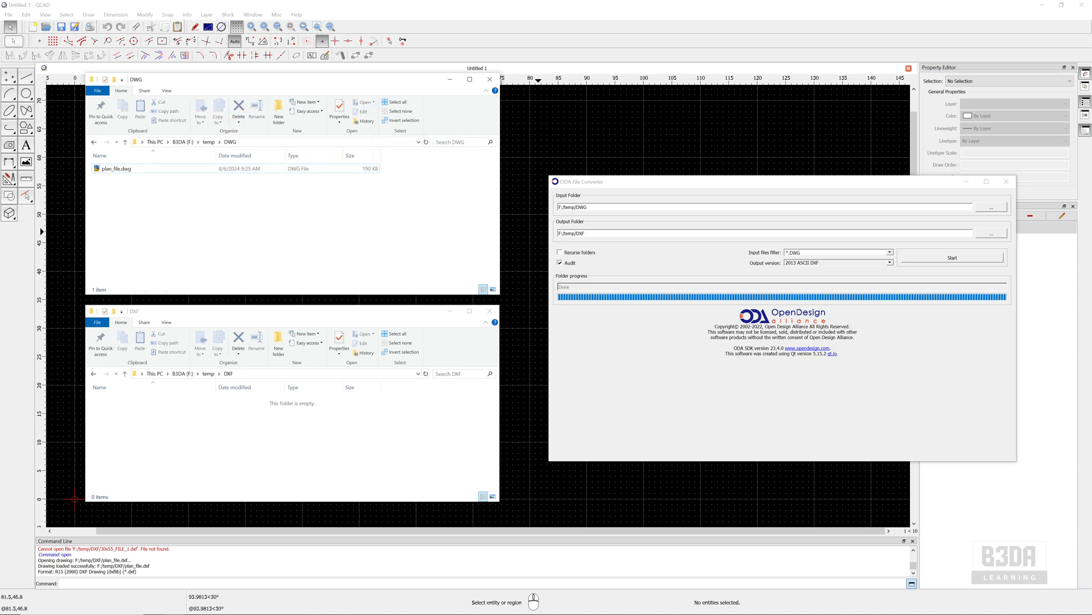
mouse_move(585, 242)
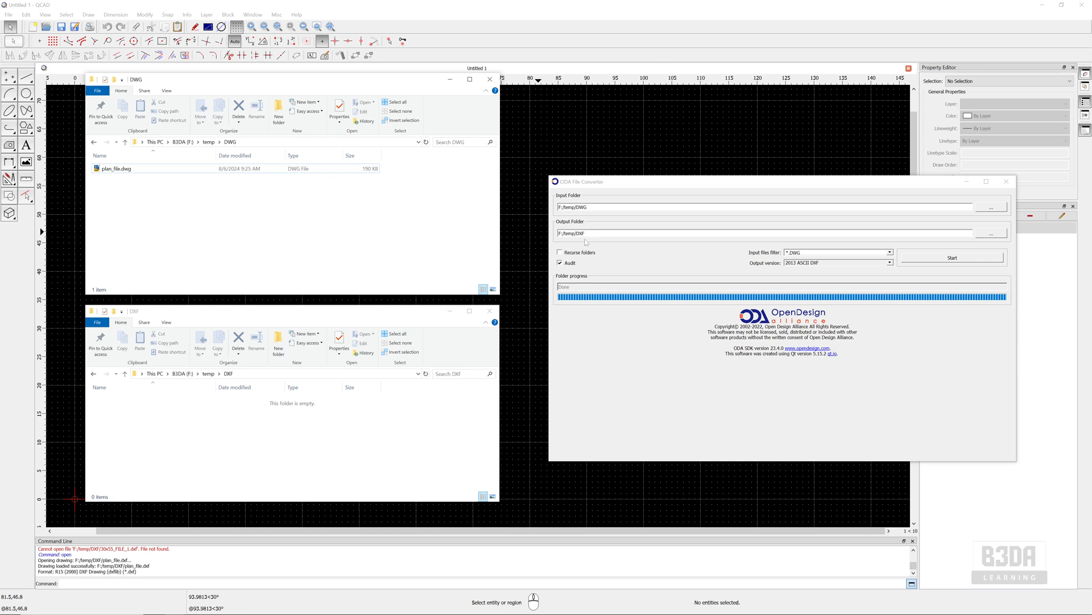
mouse_move(757, 255)
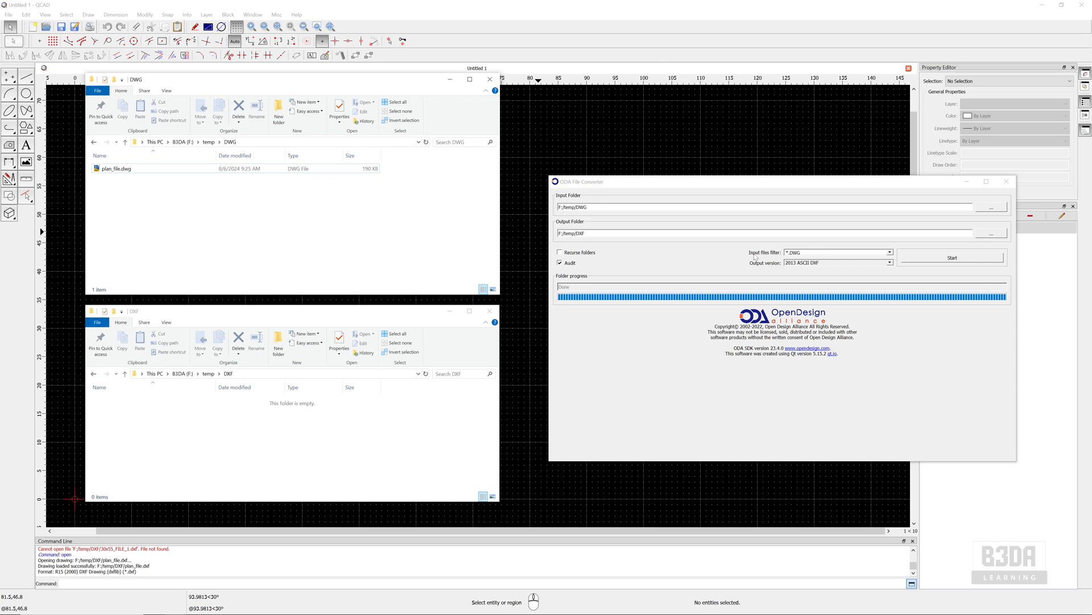
click(890, 252)
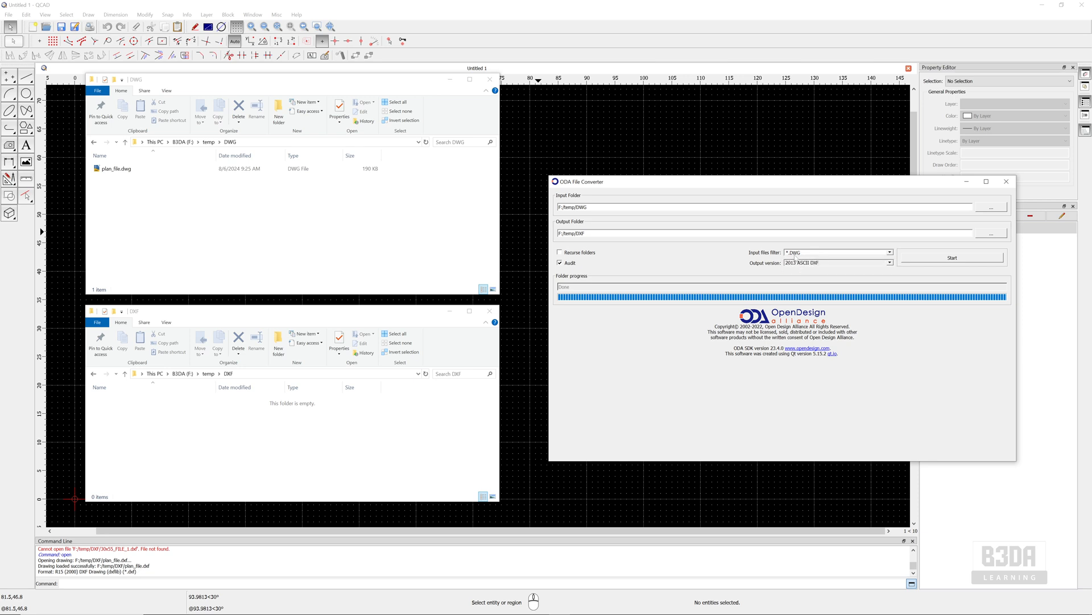
click(888, 263)
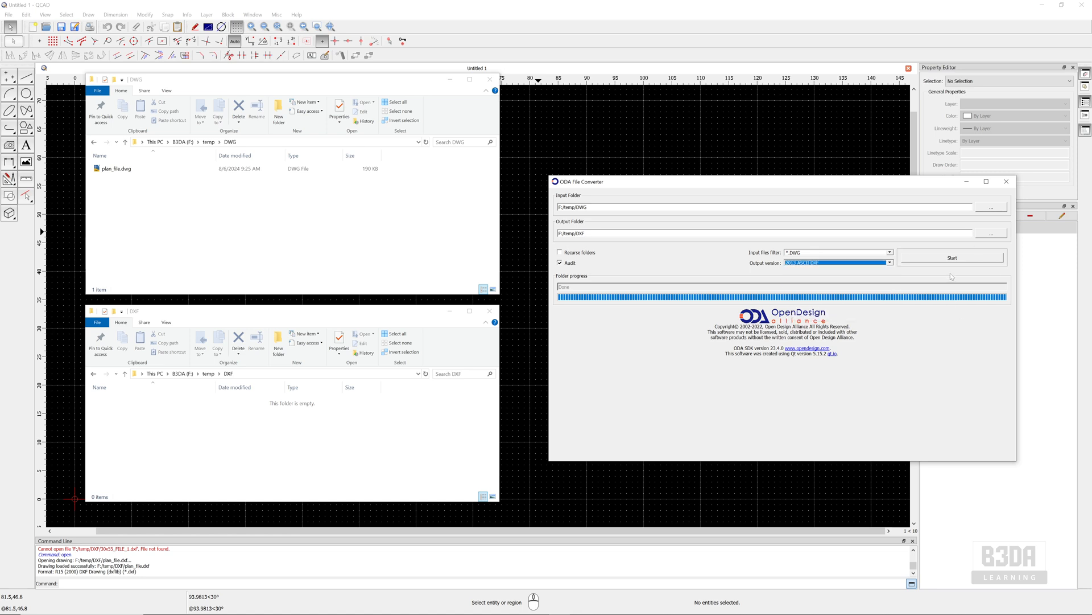
Run the conversion to produce plan_file.dxf, then bring the blank QCAD drawing back
click(952, 258)
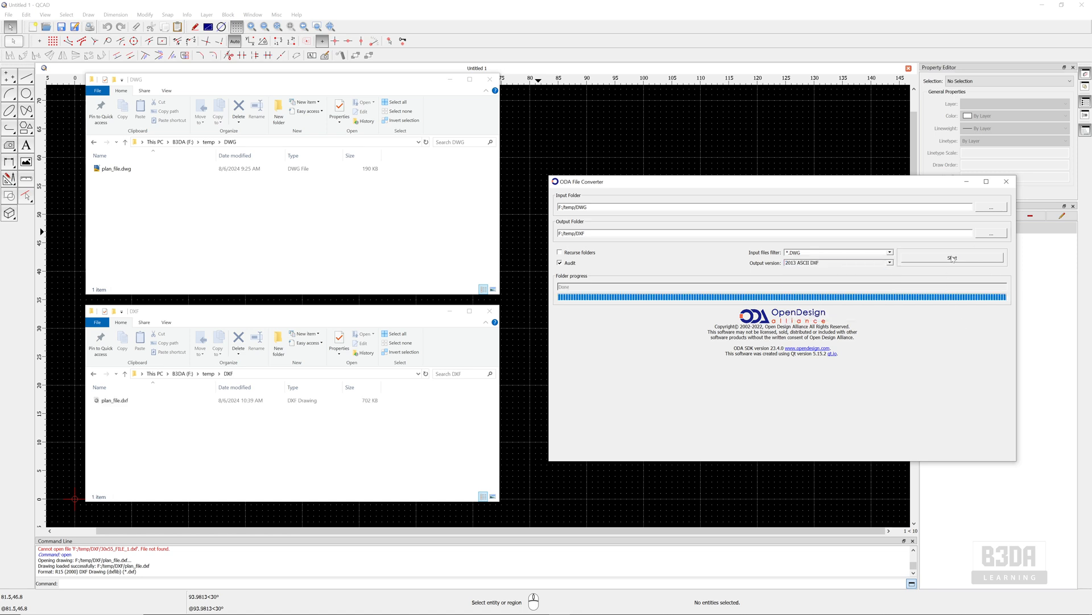
click(115, 400)
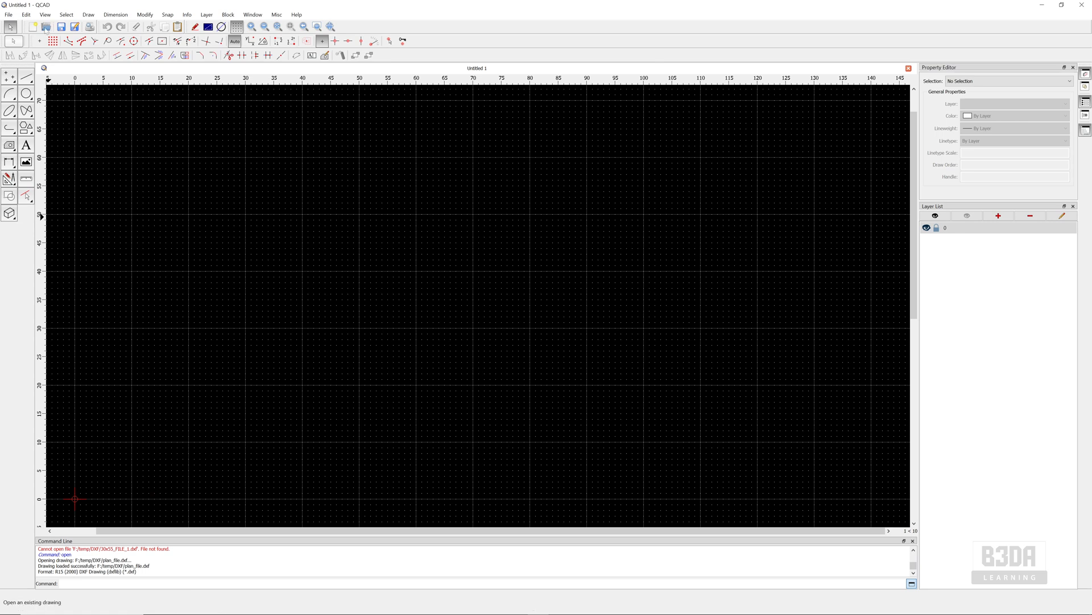
Open plan_file.dxf from the DXF folder through File > Open
click(7, 13)
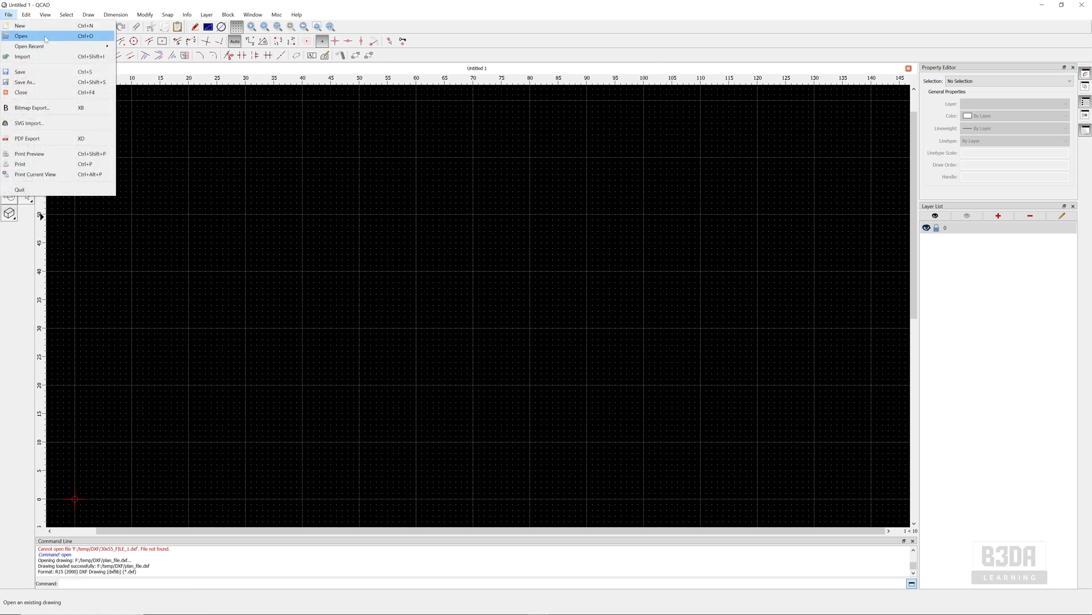
click(21, 35)
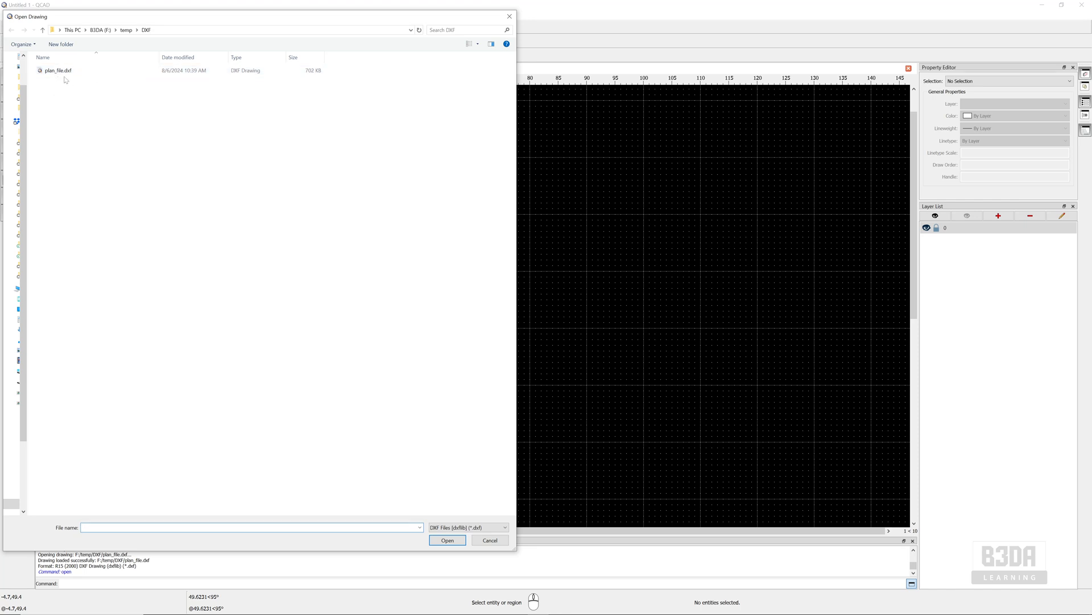
click(59, 69)
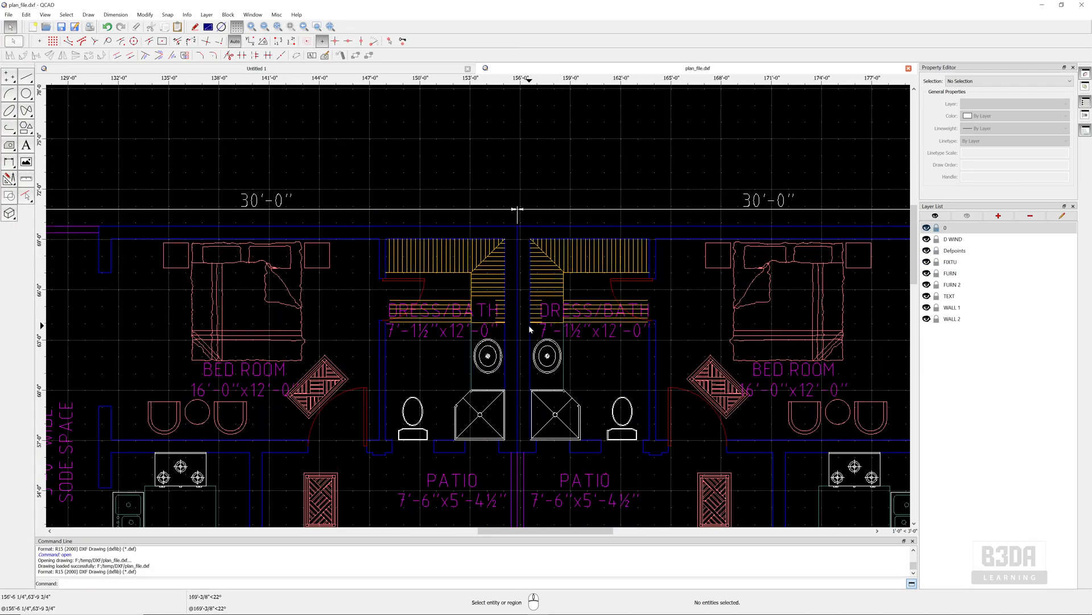
Zoom the floor plan to reveal the kitchens, dining areas and lobbies
scroll(down, 3)
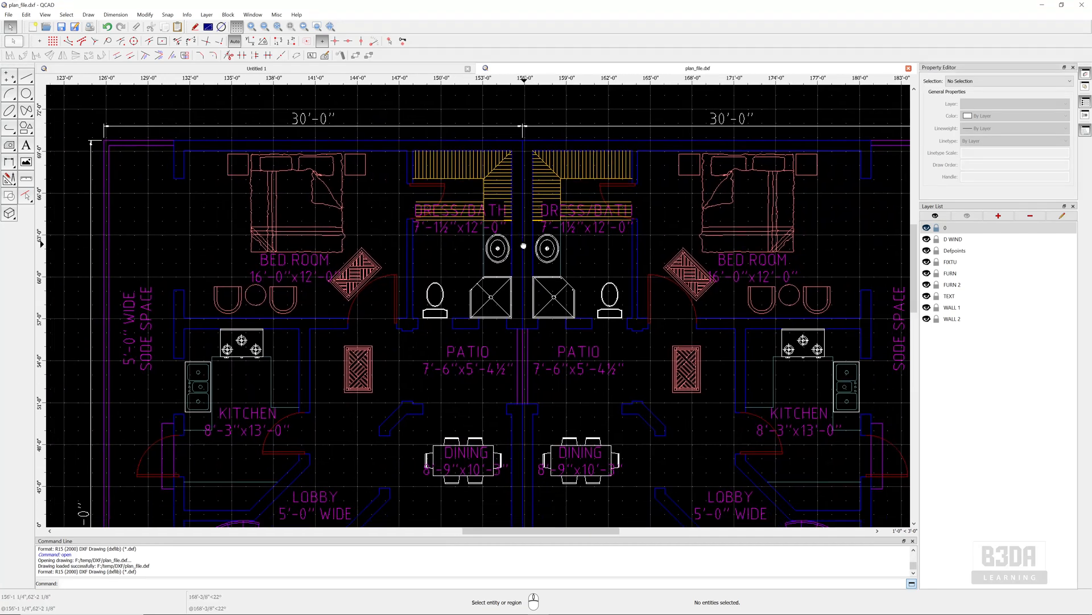
mouse_move(540, 242)
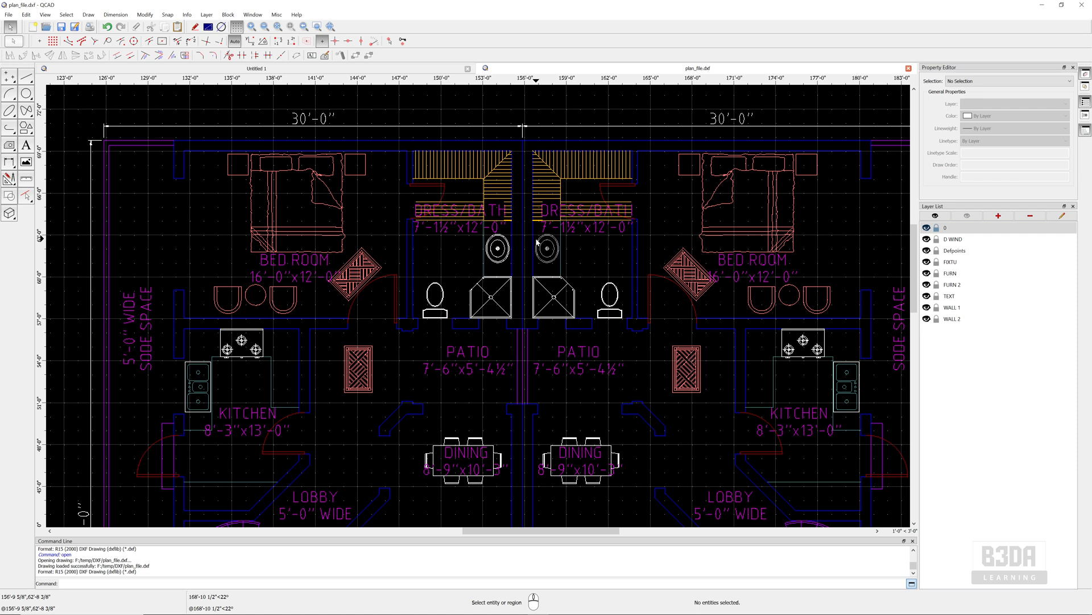
mouse_move(536, 245)
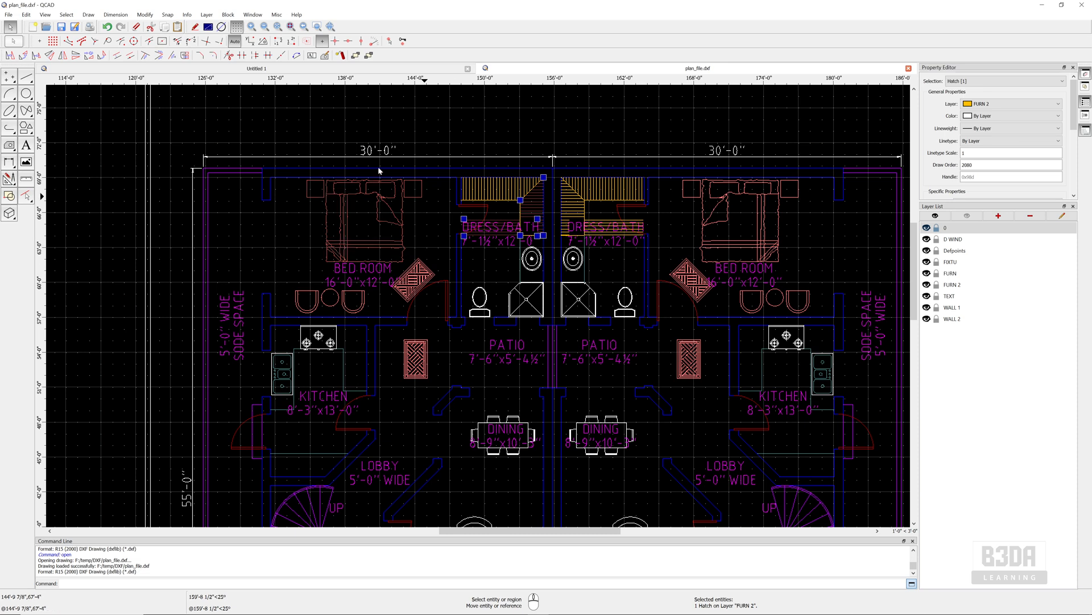
Show the Block List and scroll through blocks like CHAIR3, COOK-RG and D-30
click(45, 13)
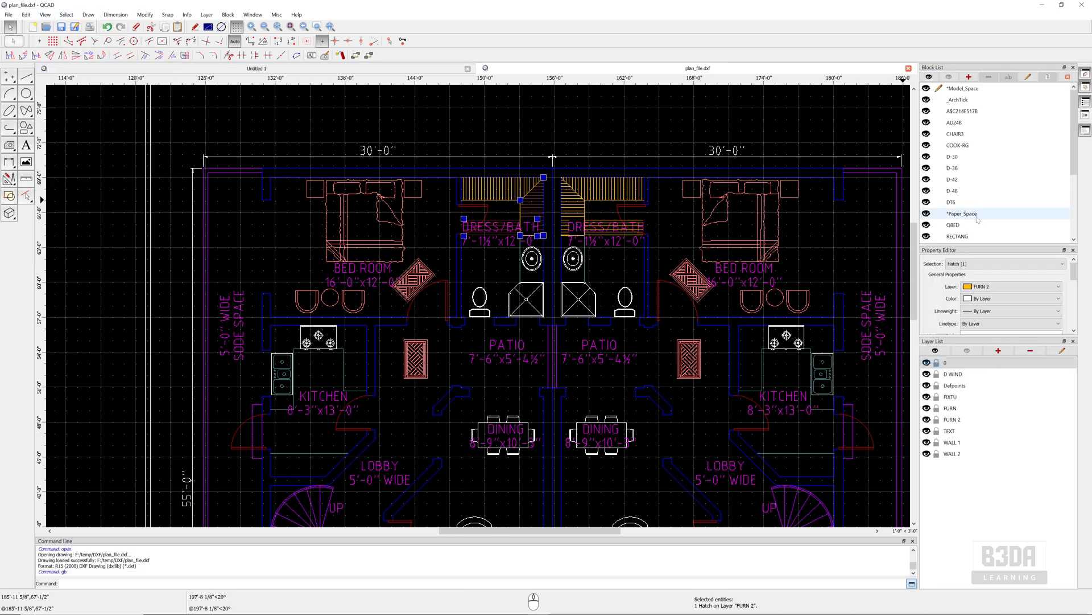
scroll(down, 3)
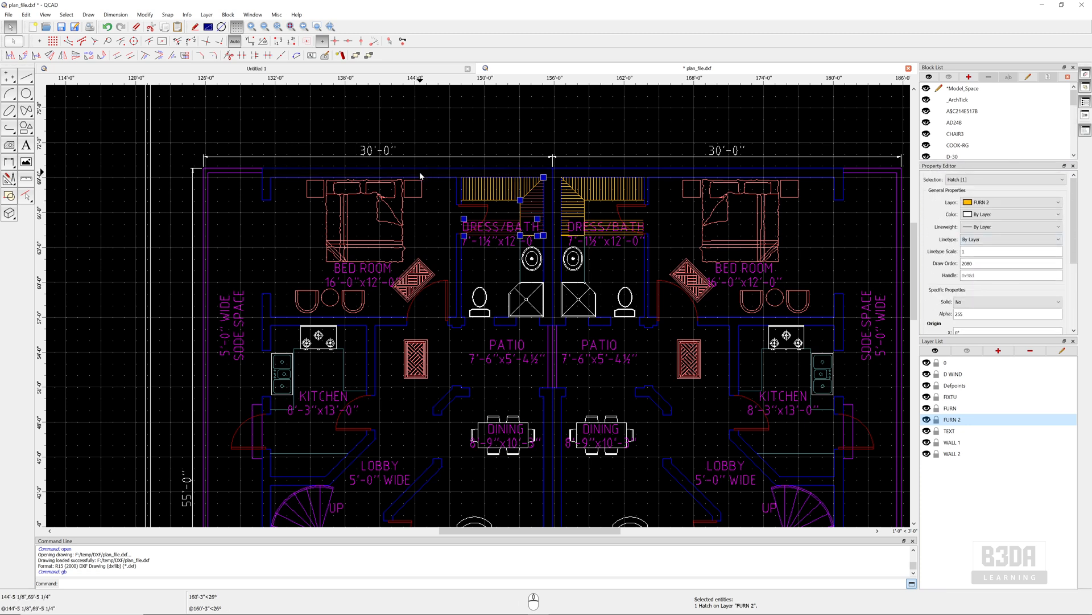
mouse_move(404, 181)
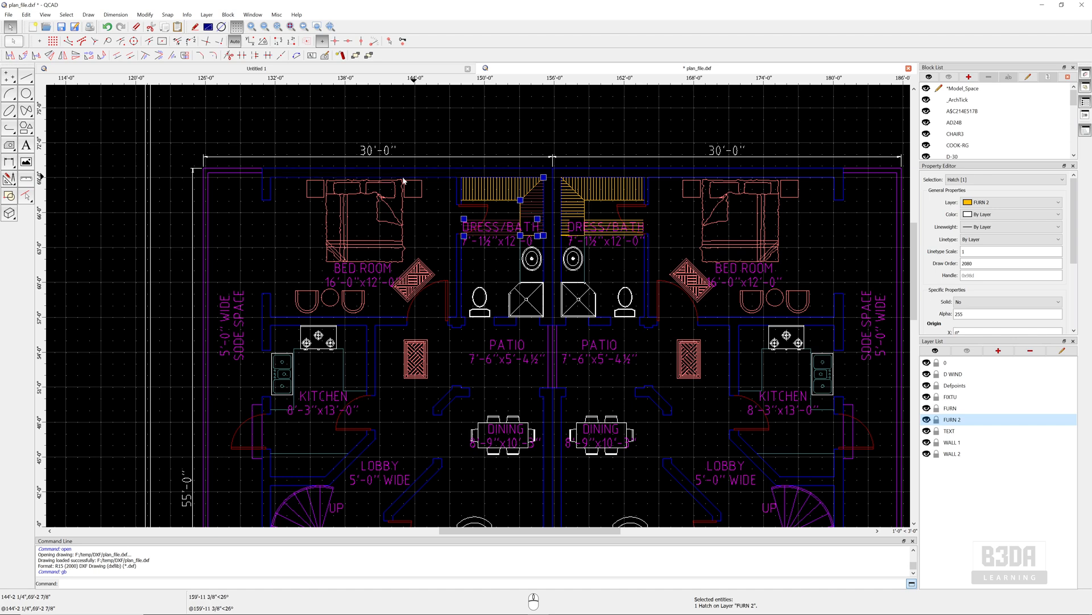
click(26, 13)
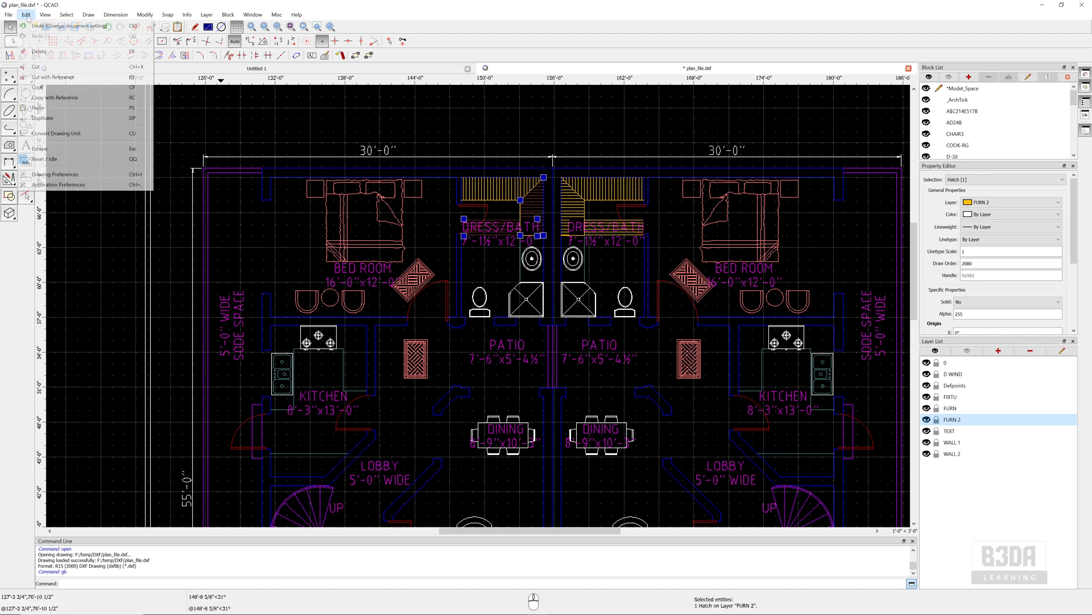
click(54, 174)
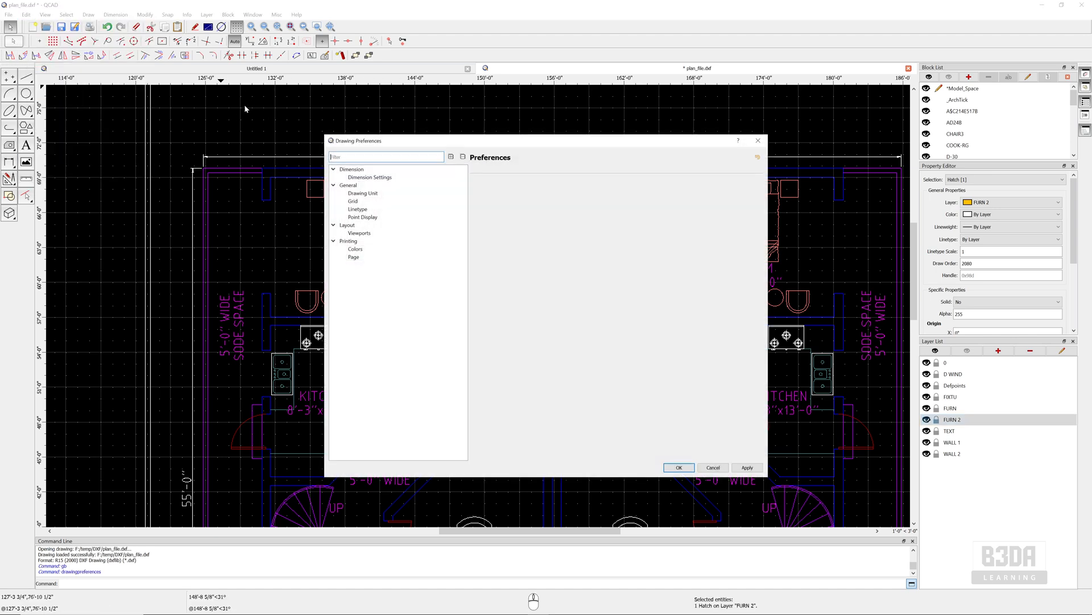
click(364, 193)
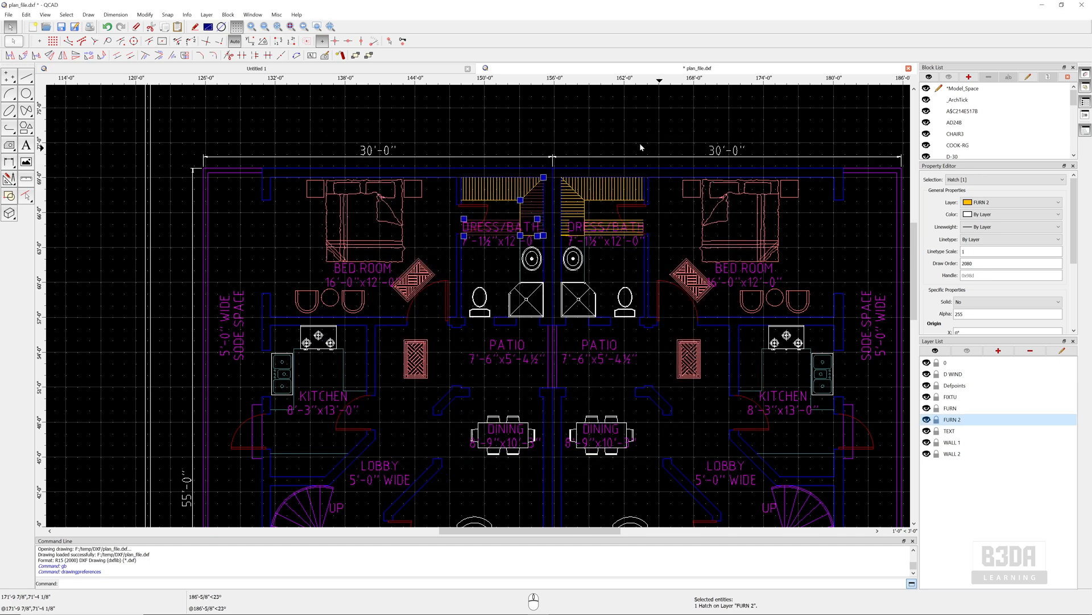
mouse_move(611, 217)
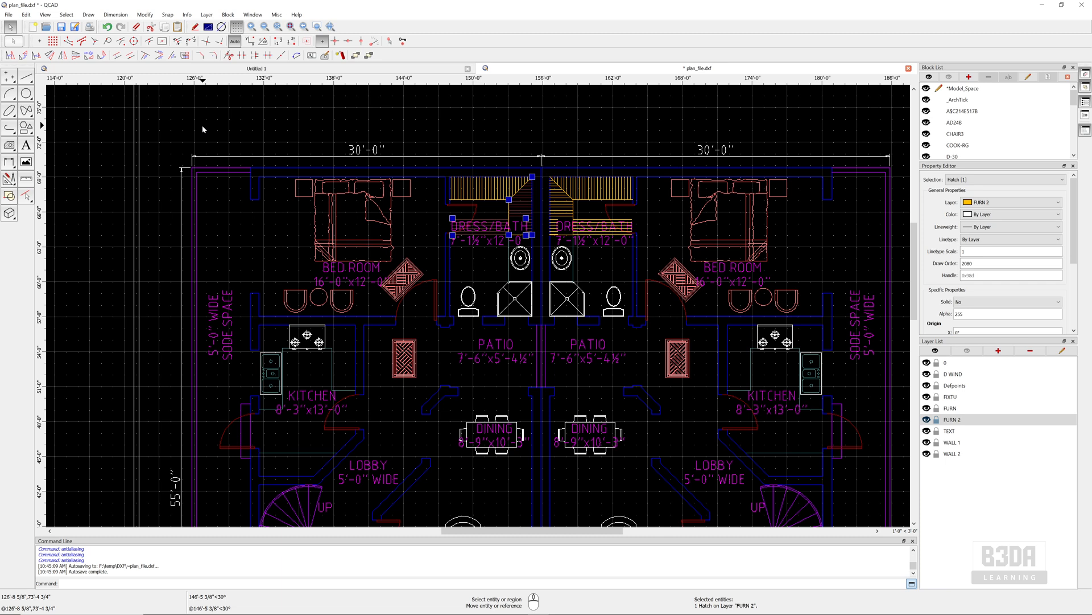
mouse_move(546, 240)
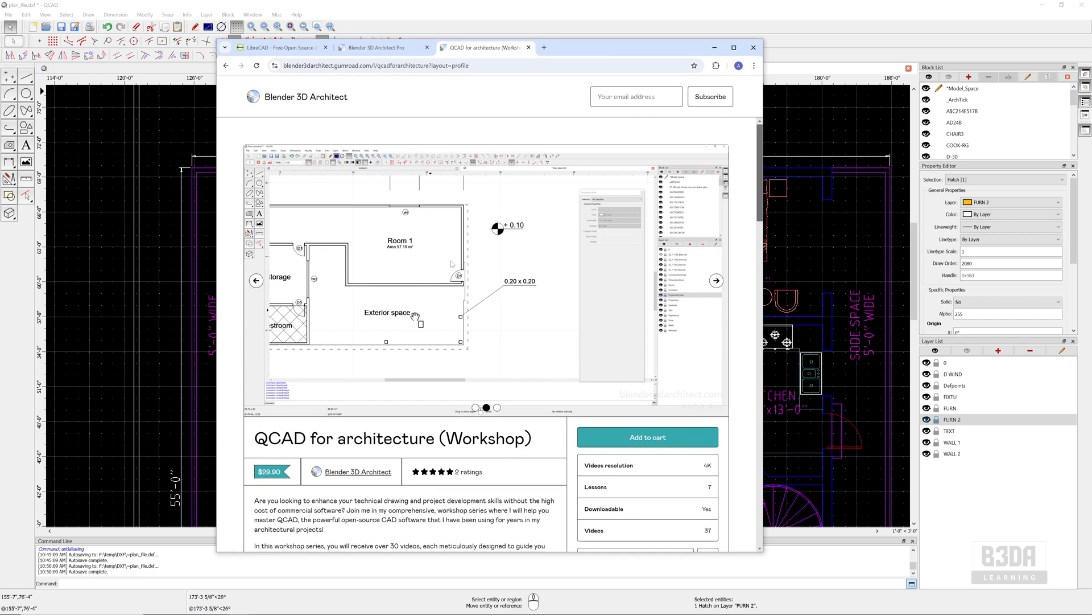
Scroll the QCAD for architecture workshop page through its 37 video lessons and ratings
scroll(down, 3)
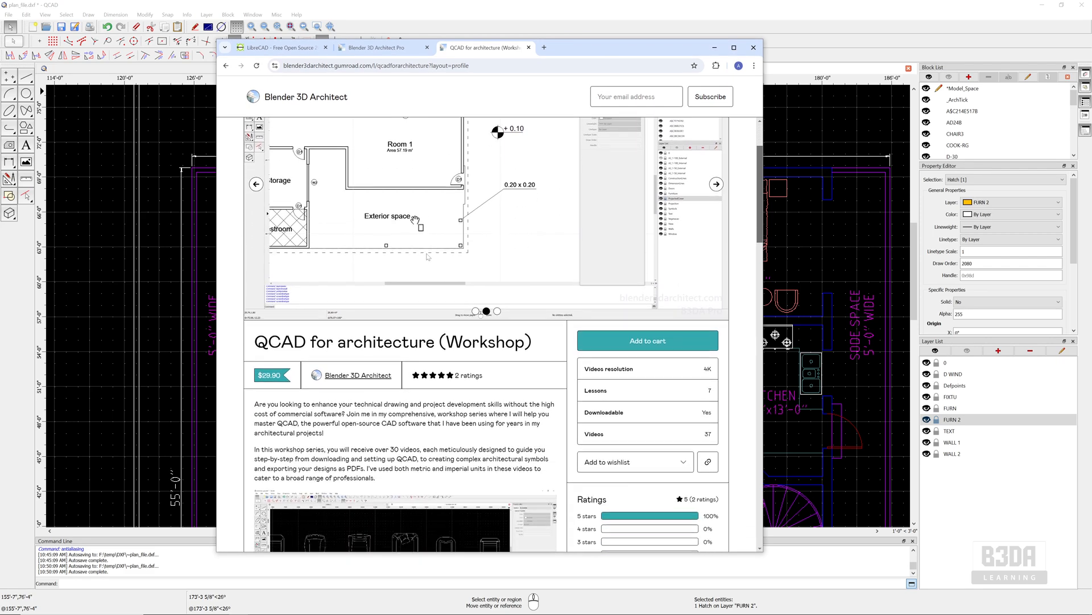
scroll(down, 3)
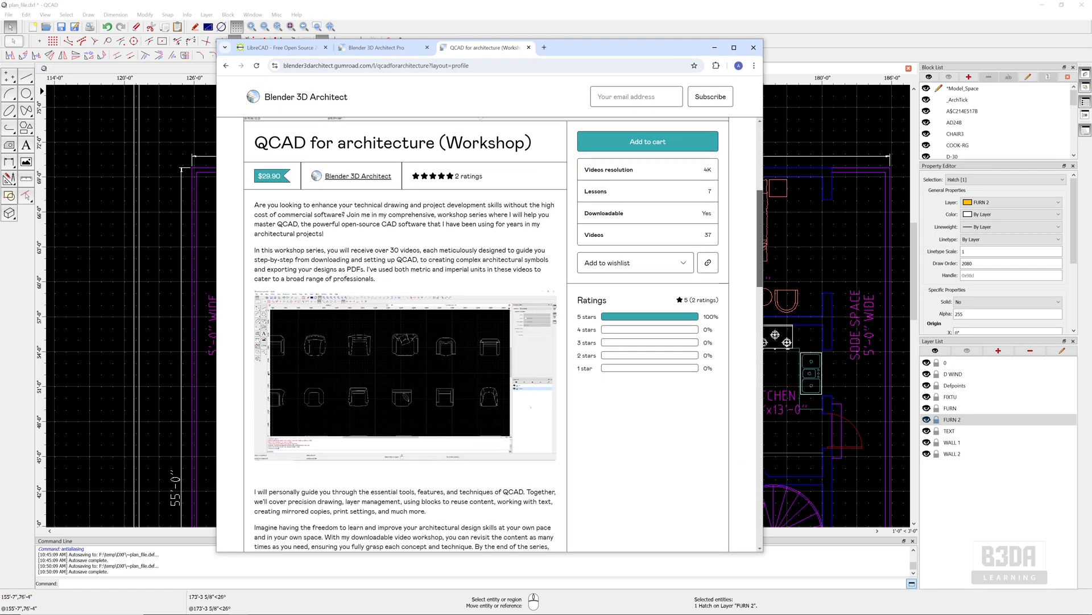
scroll(down, 3)
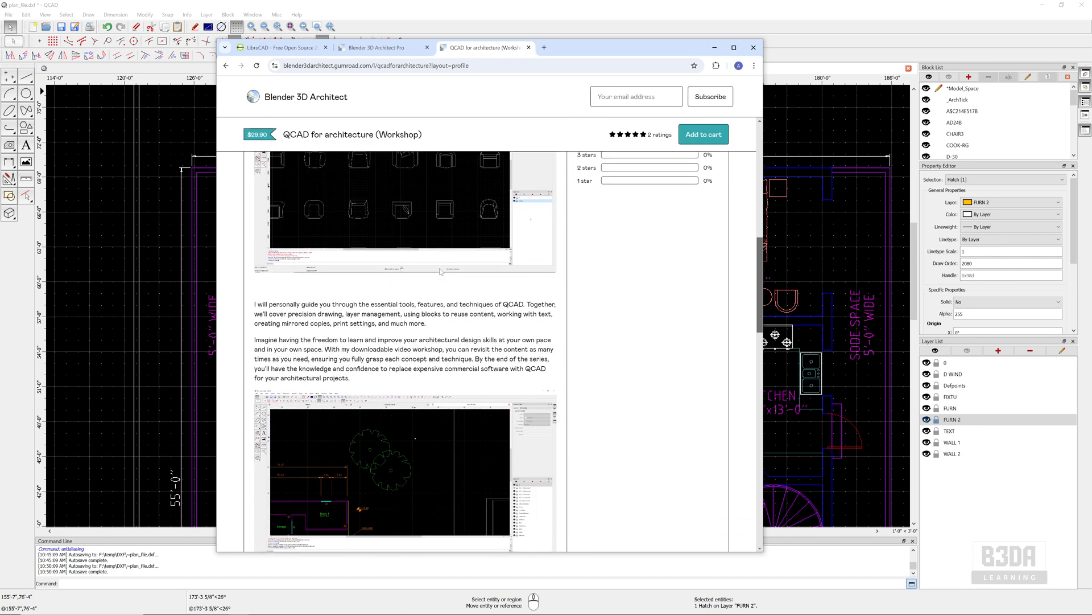
scroll(down, 3)
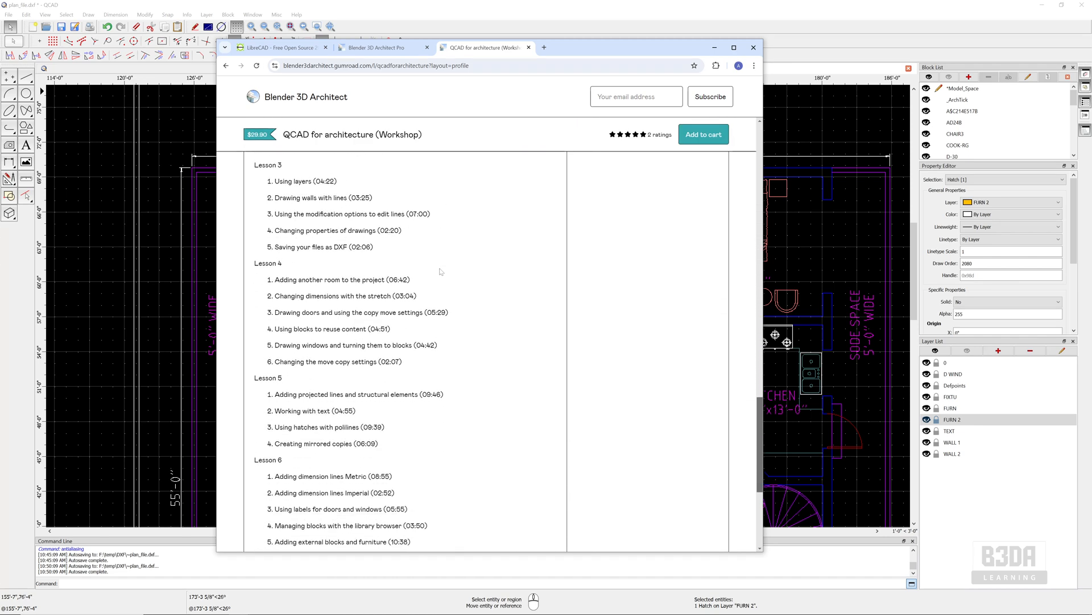
scroll(down, 3)
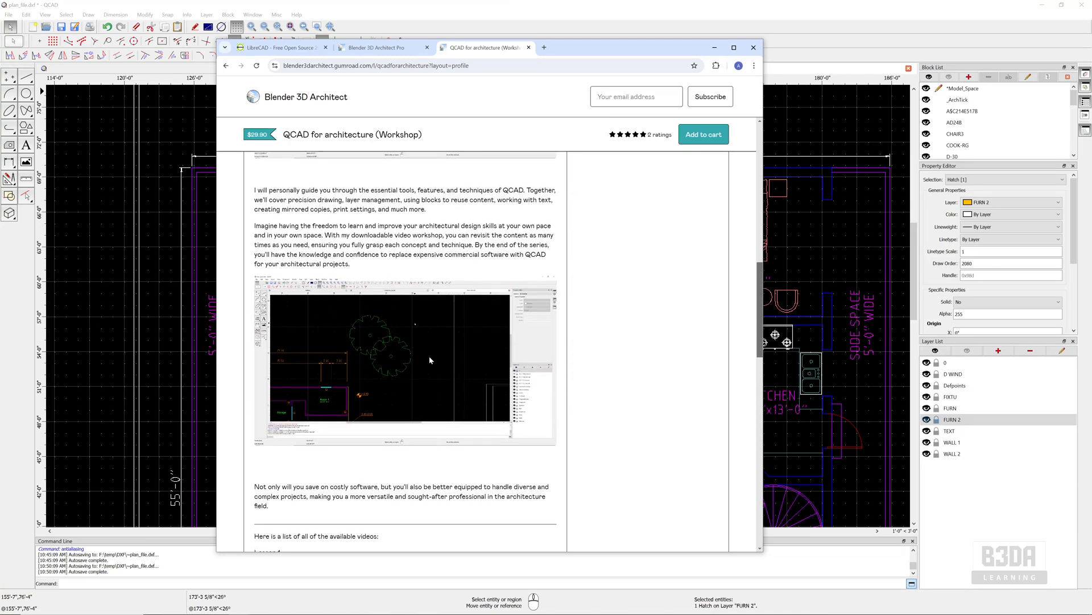
mouse_move(431, 359)
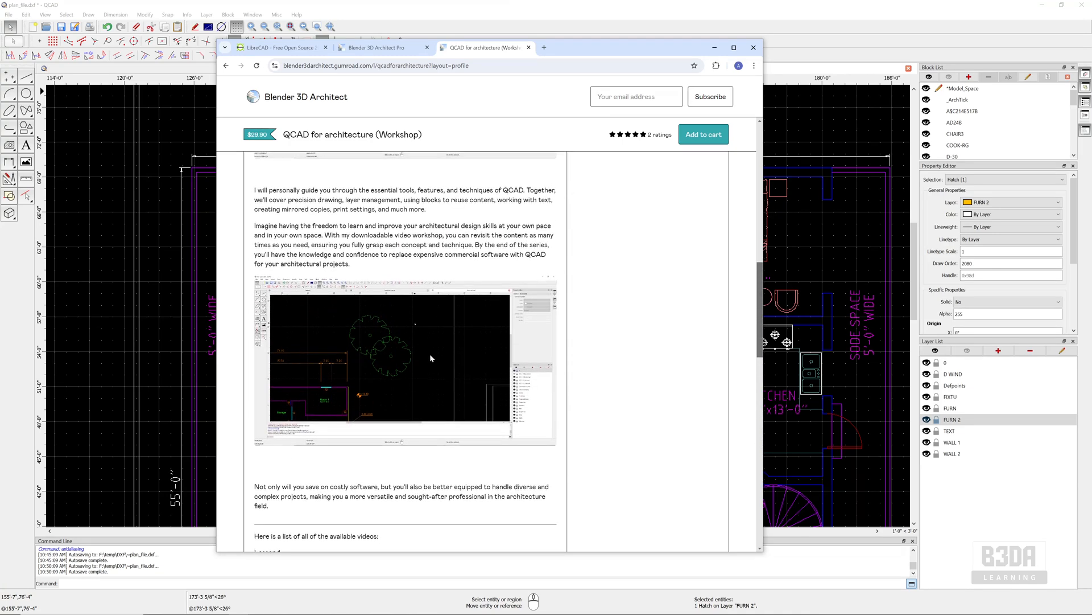